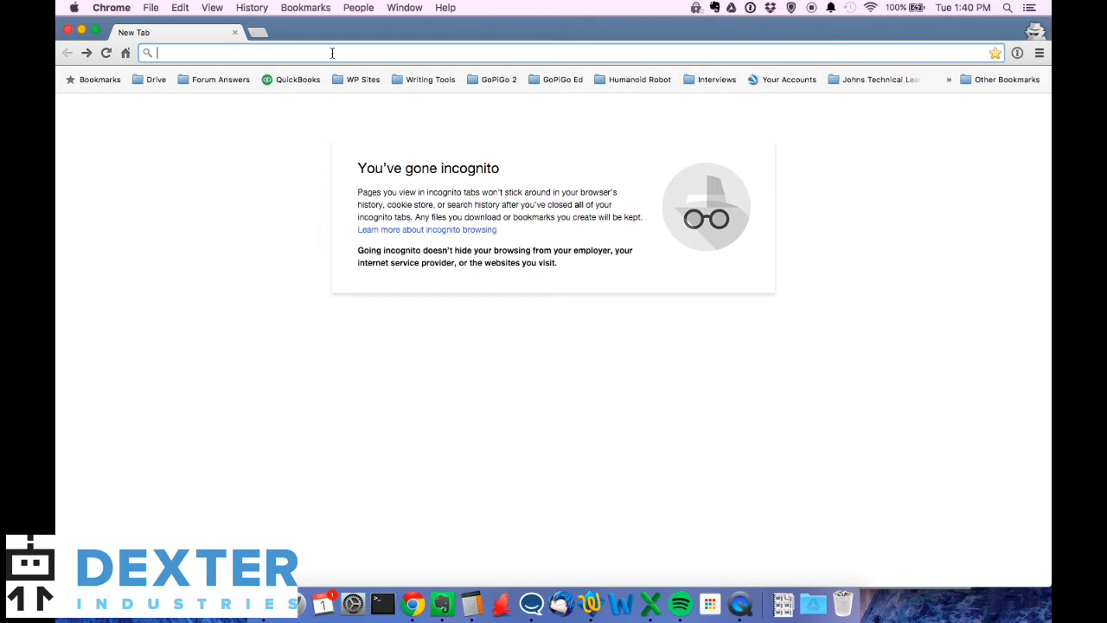
Connect to the robot's noVNC desktop from dex.local using the VNC password.
type("dexterindustries.com")
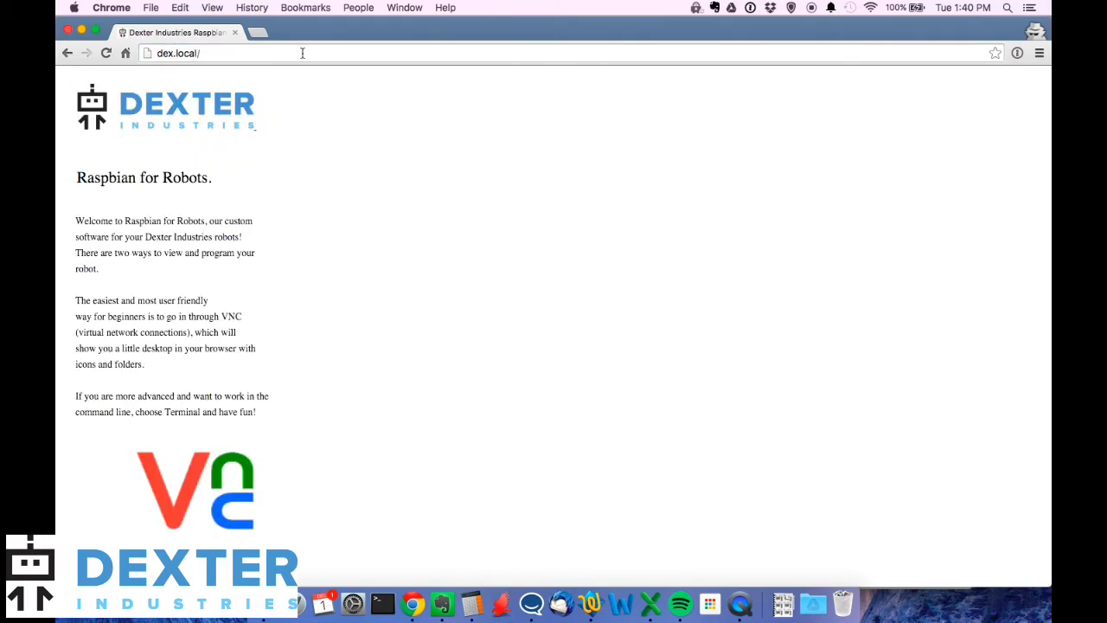
scroll("down", 3)
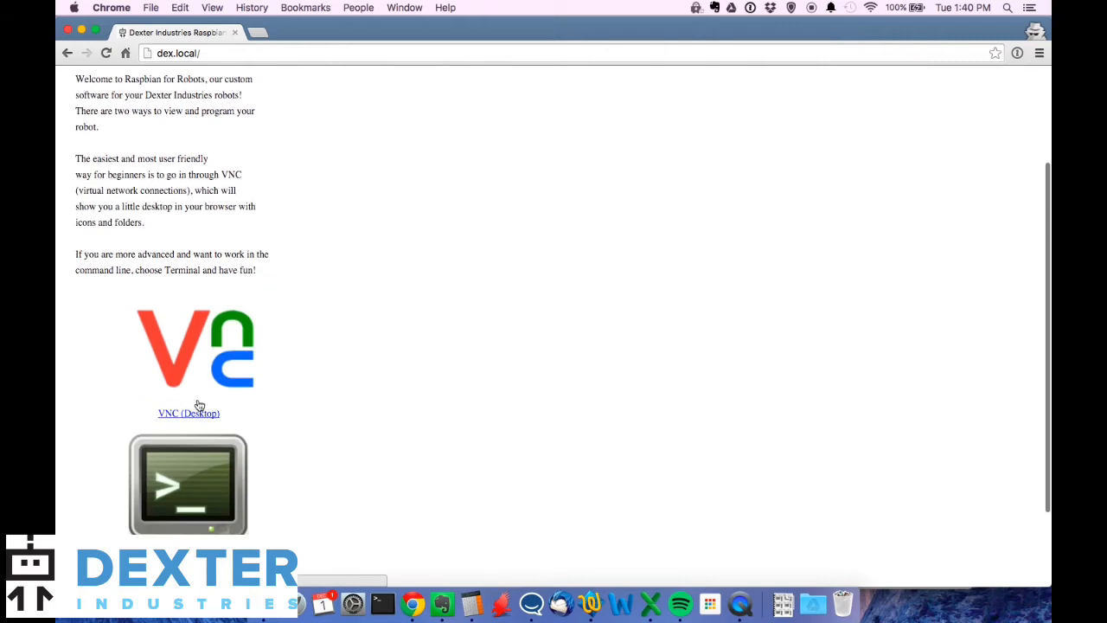
left_click(189, 412)
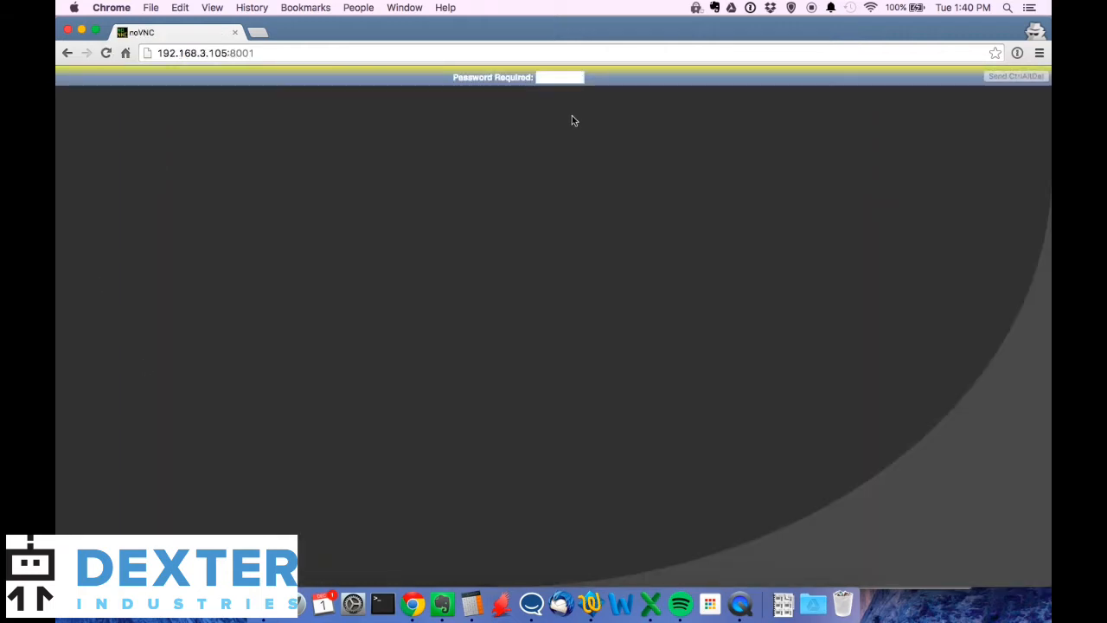
type("password")
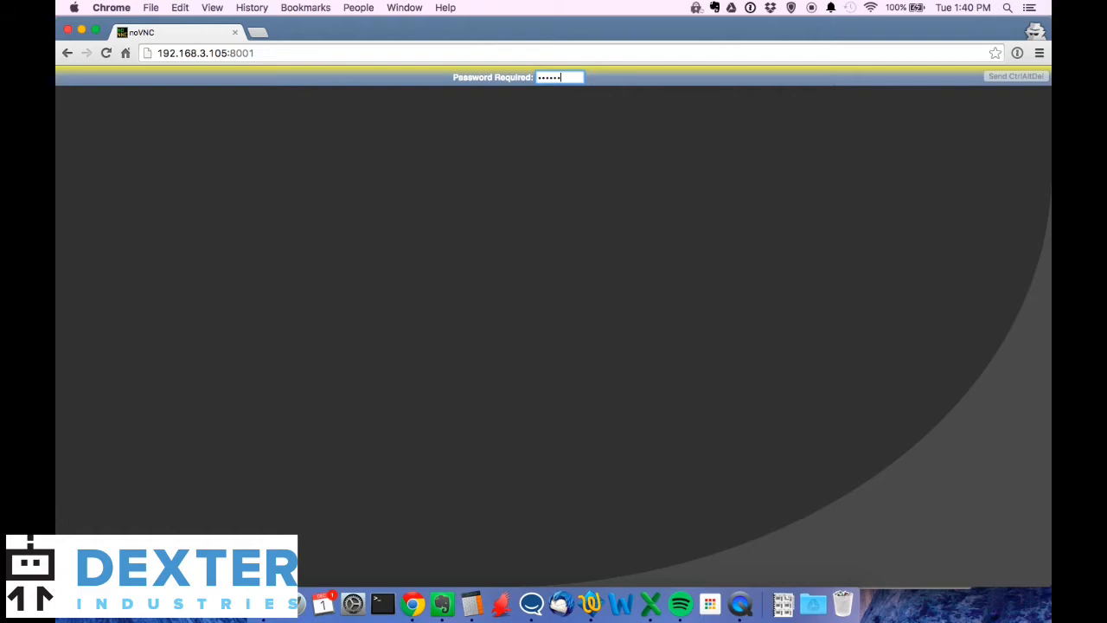
key("Return")
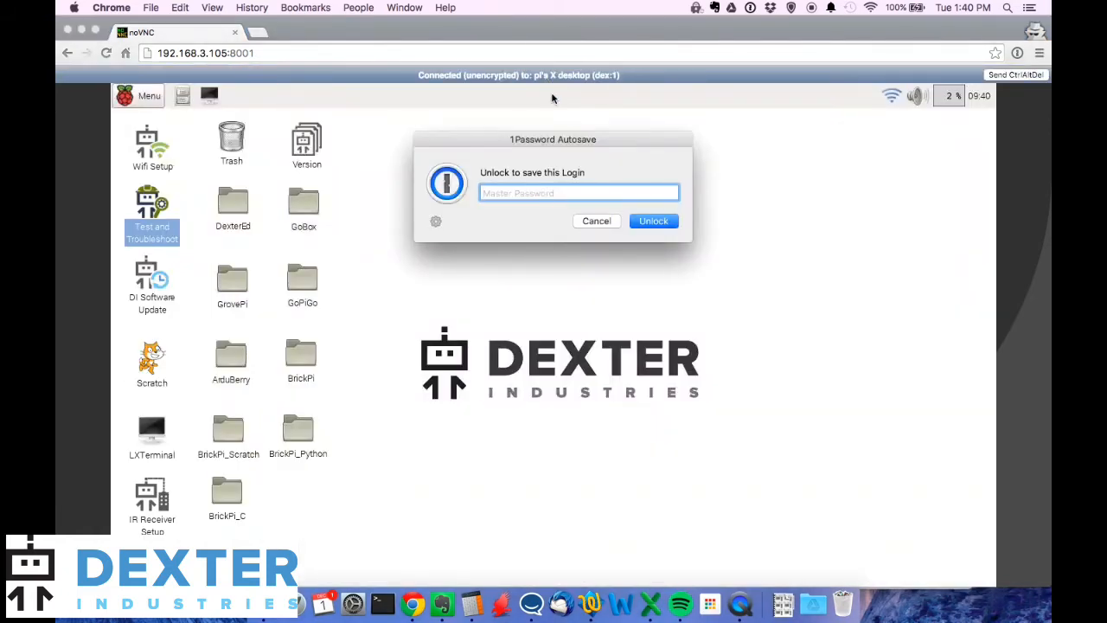
Cancel the 1Password Autosave prompt and select the DI Software Update icon.
left_click(596, 220)
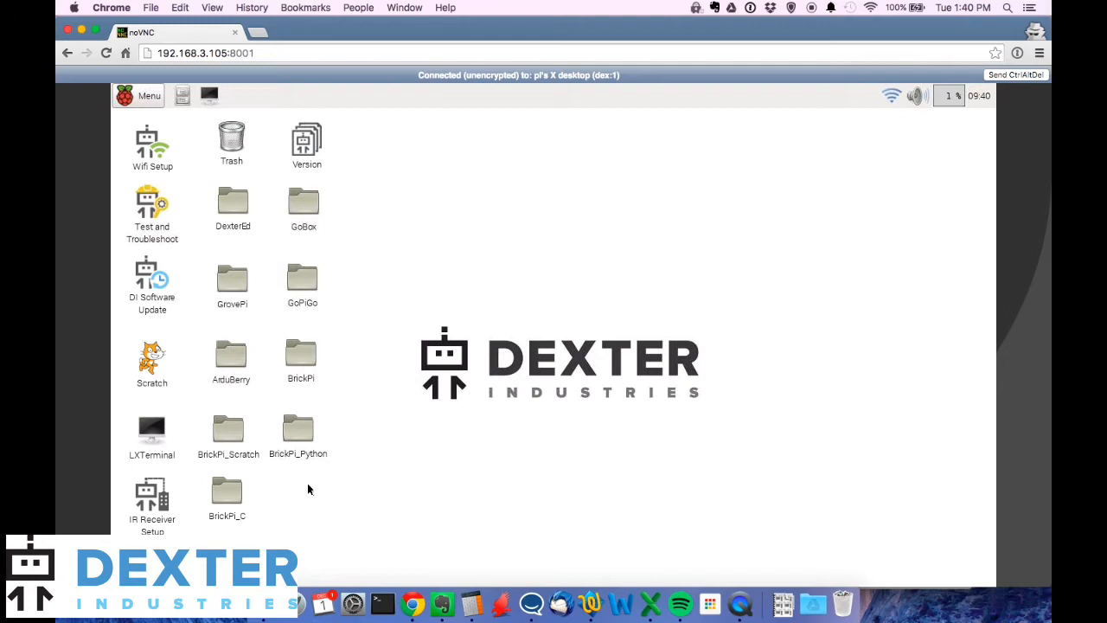
mouse_move(205, 359)
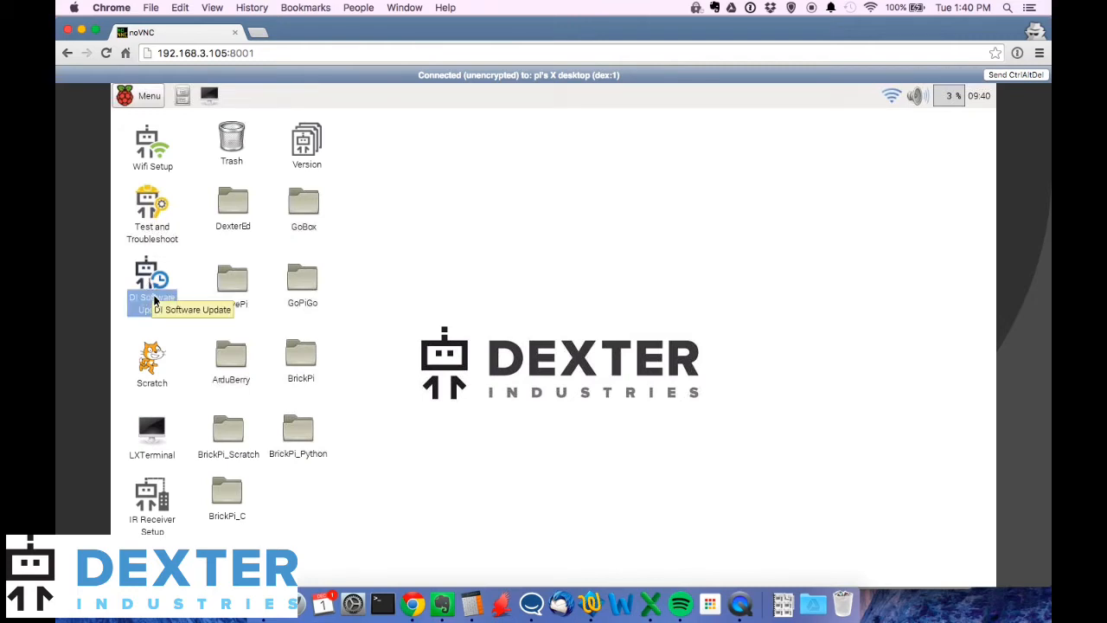
left_click(152, 277)
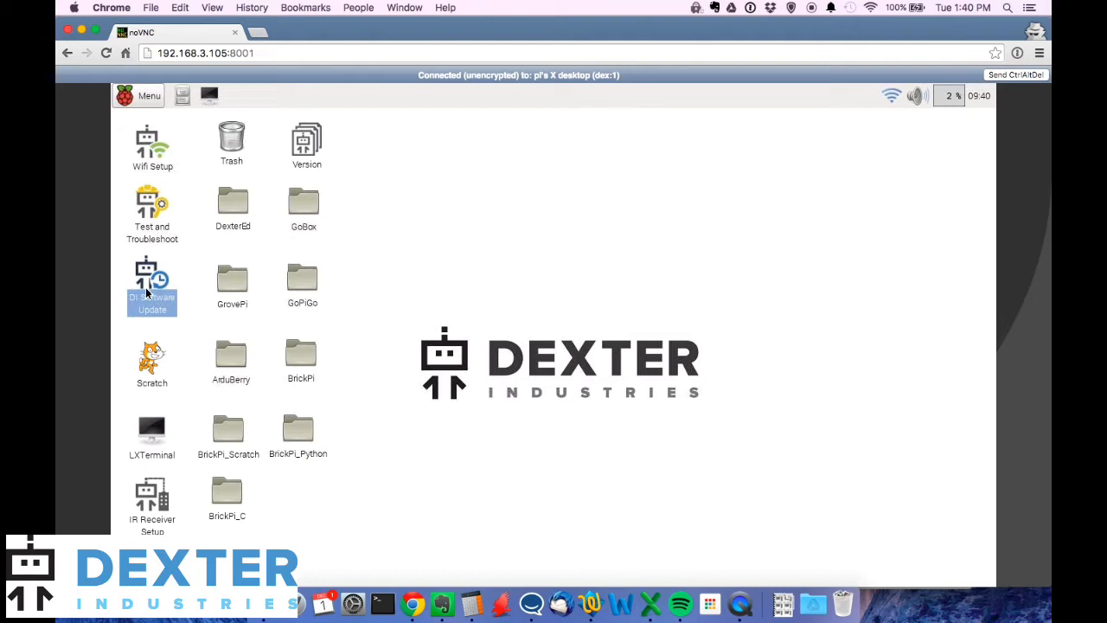
mouse_move(151, 286)
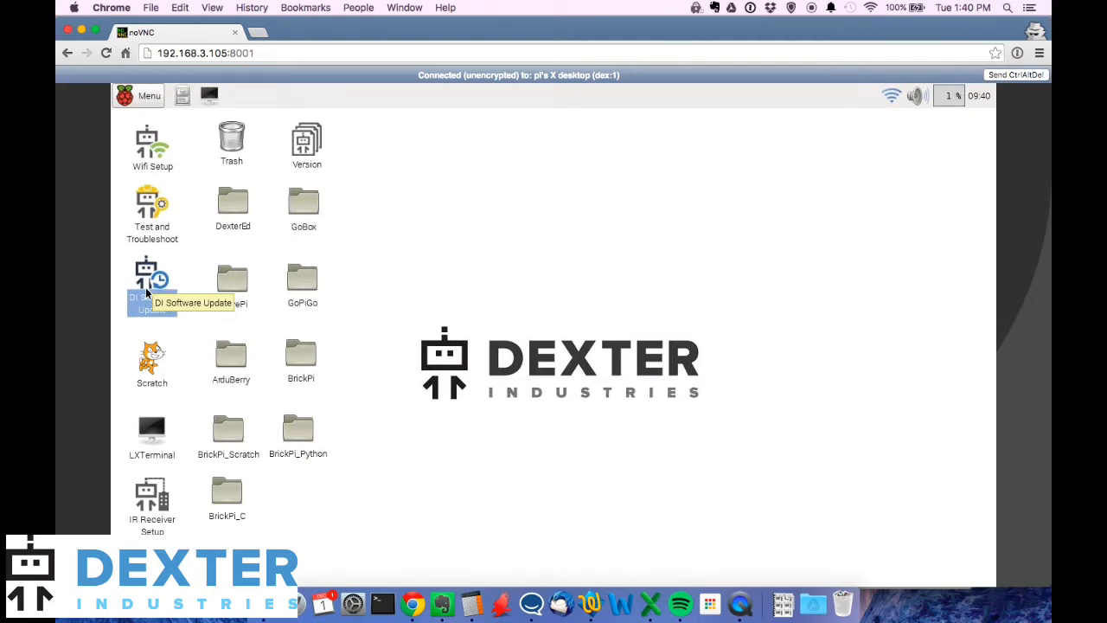
Launch DI Software Update and wait for the Update Raspbian for Robots window.
double_click(152, 277)
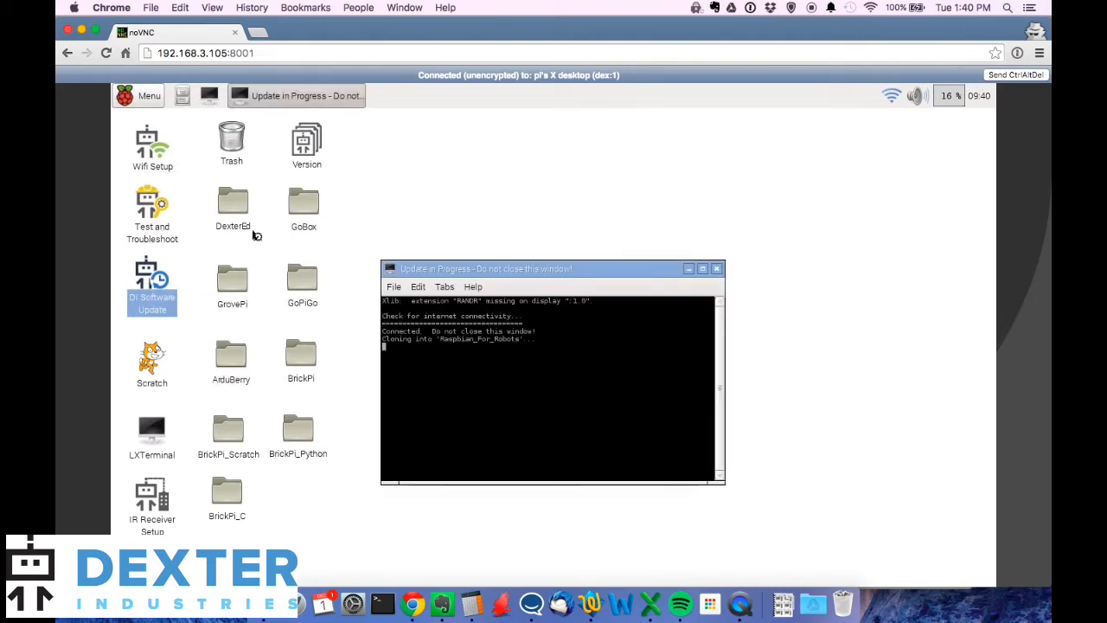
mouse_move(550, 370)
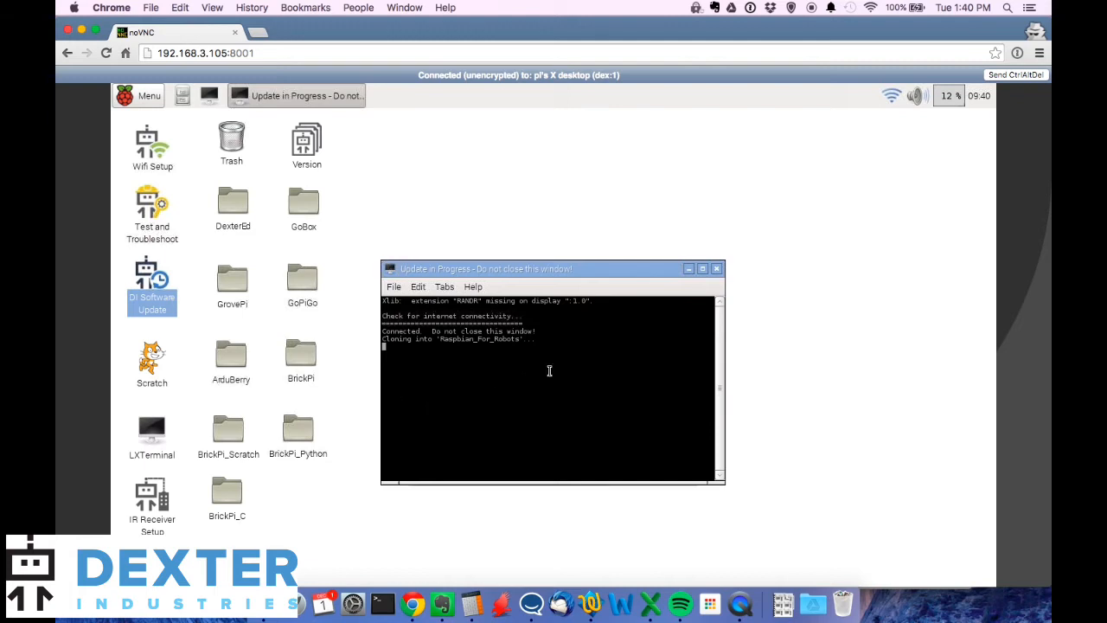
mouse_move(448, 332)
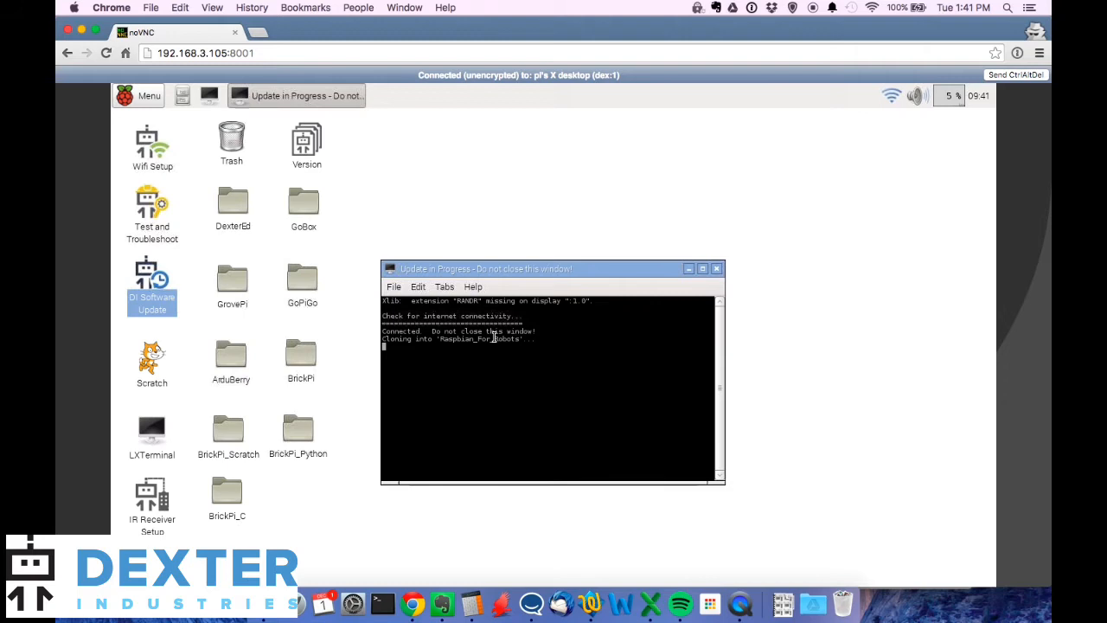
mouse_move(406, 310)
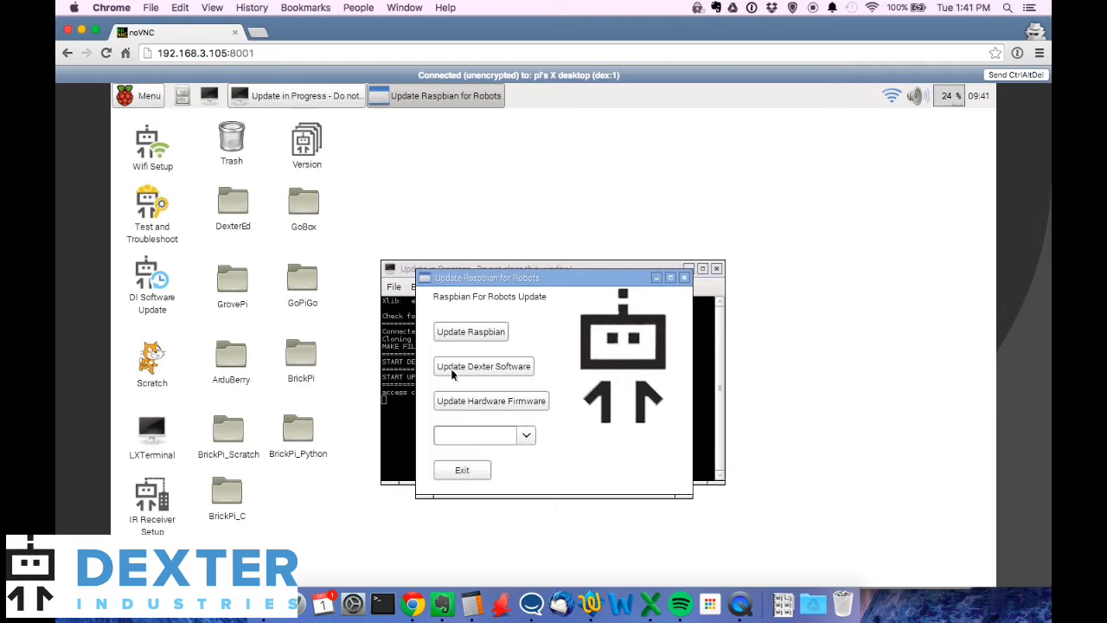
Move the Raspbian For Robots Update window clear of the terminal and view its robot board list.
left_click_drag(488, 278, 656, 191)
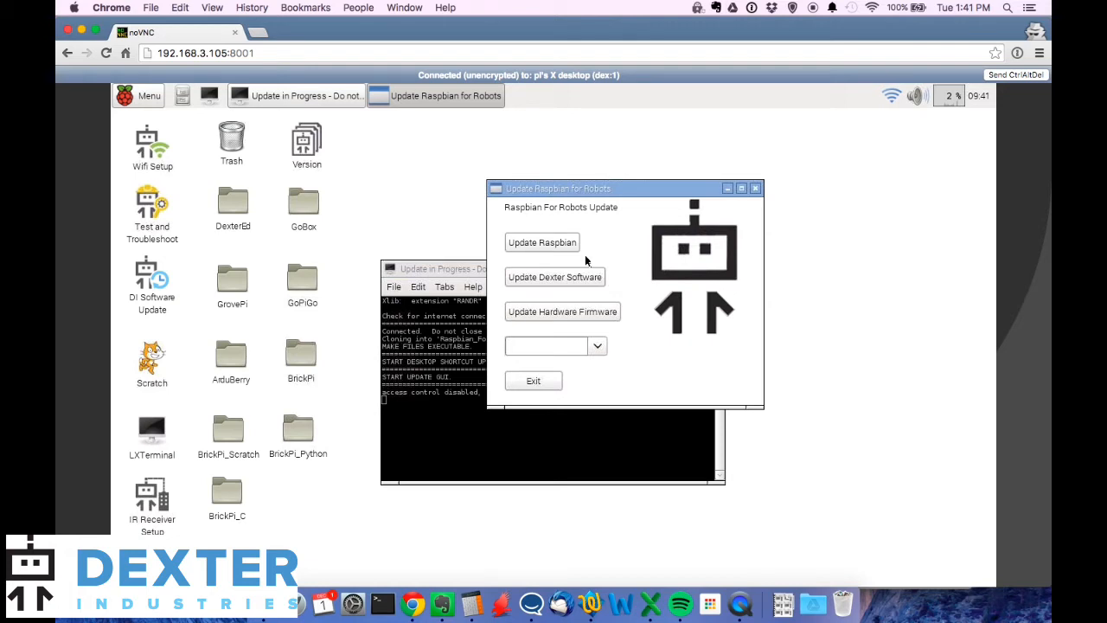
mouse_move(573, 251)
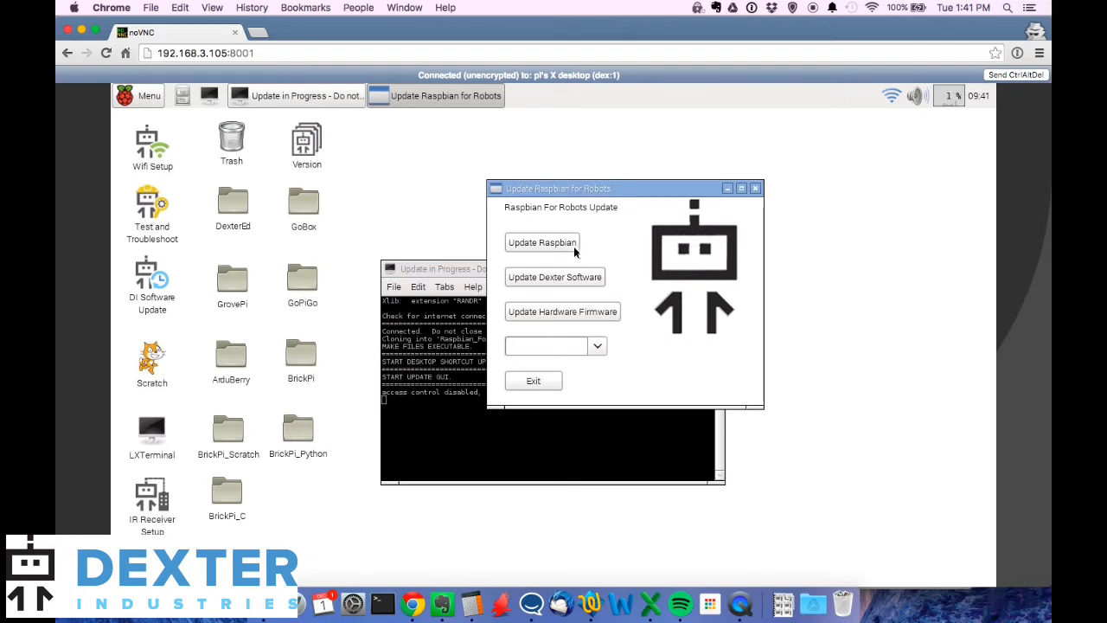
mouse_move(571, 284)
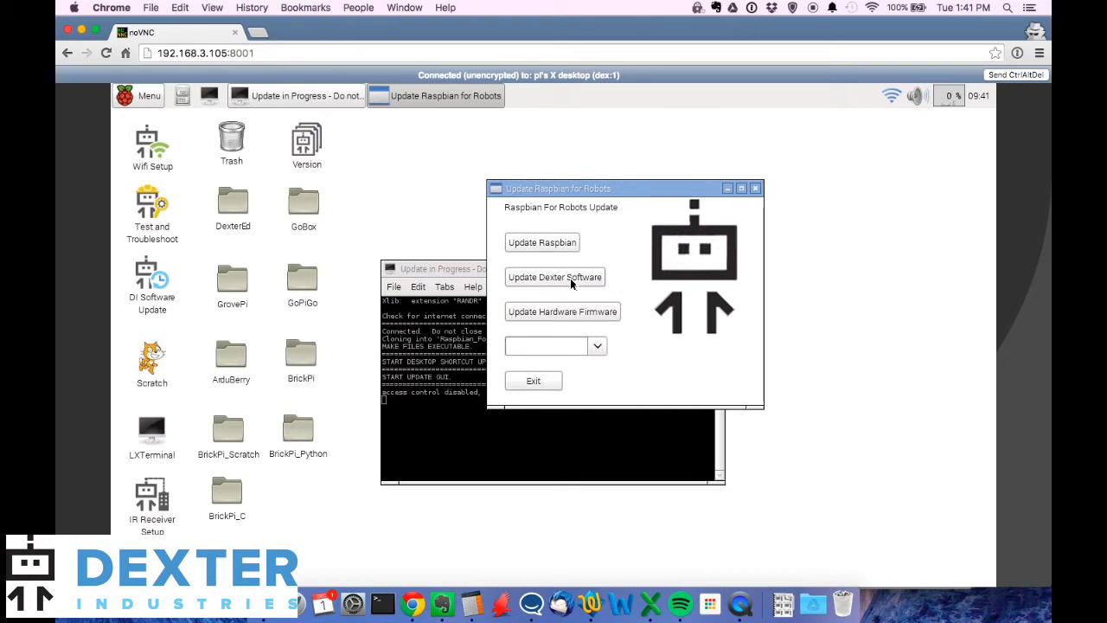
mouse_move(186, 168)
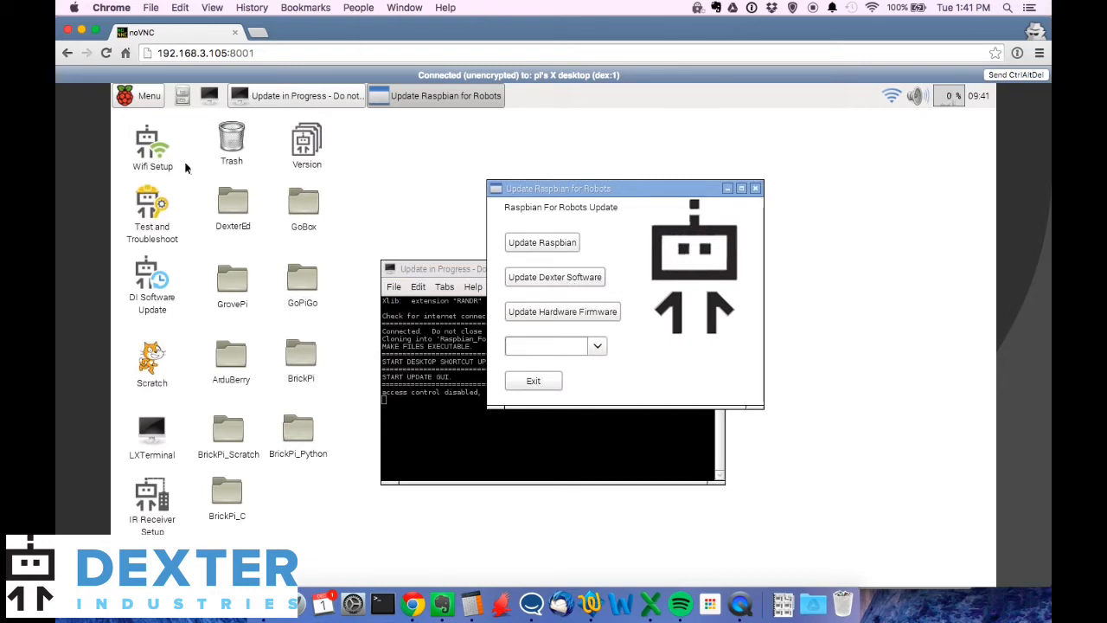
mouse_move(229, 283)
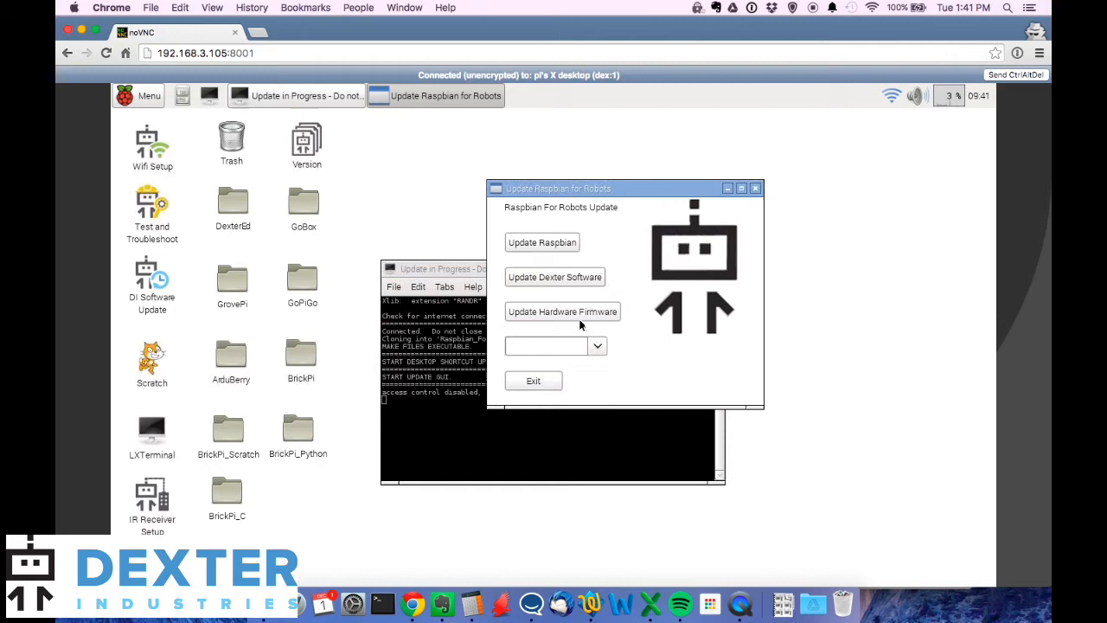
mouse_move(486, 278)
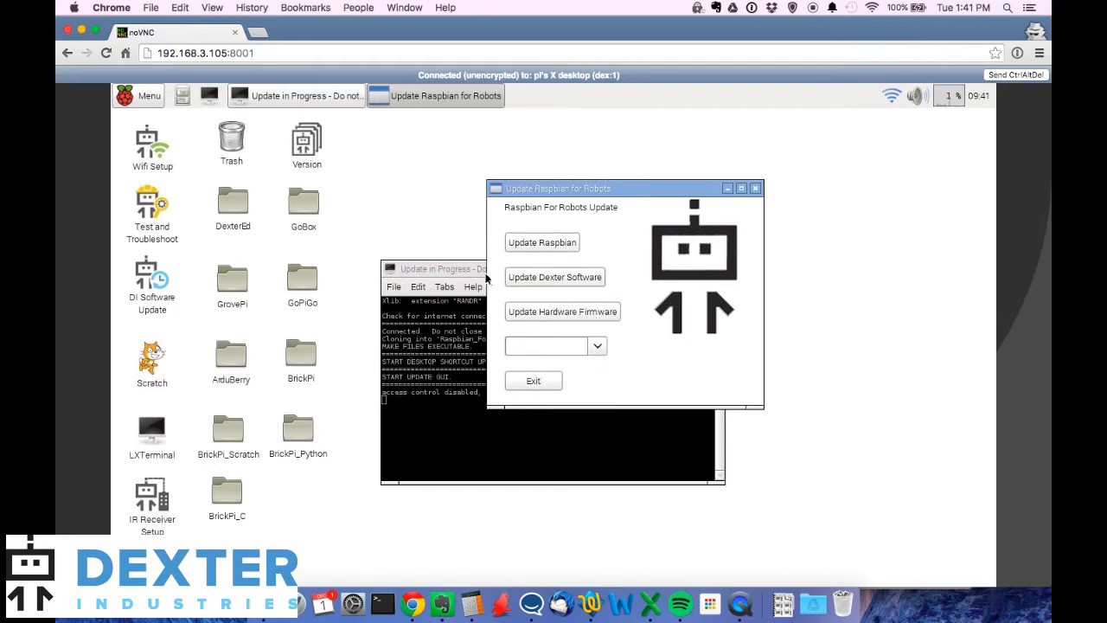
mouse_move(529, 277)
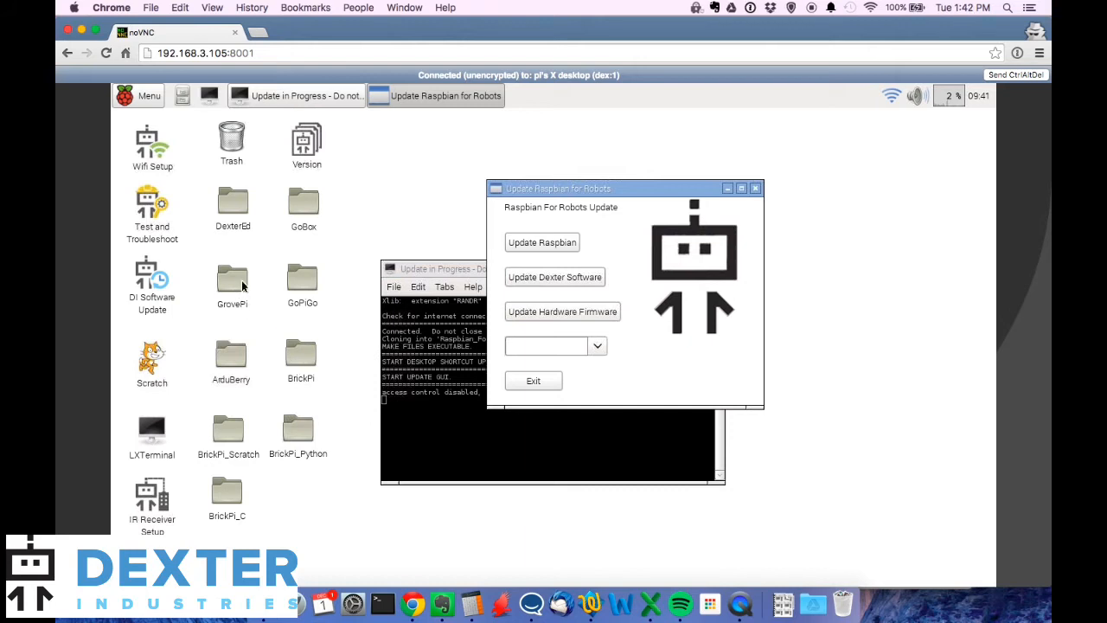
mouse_move(302, 290)
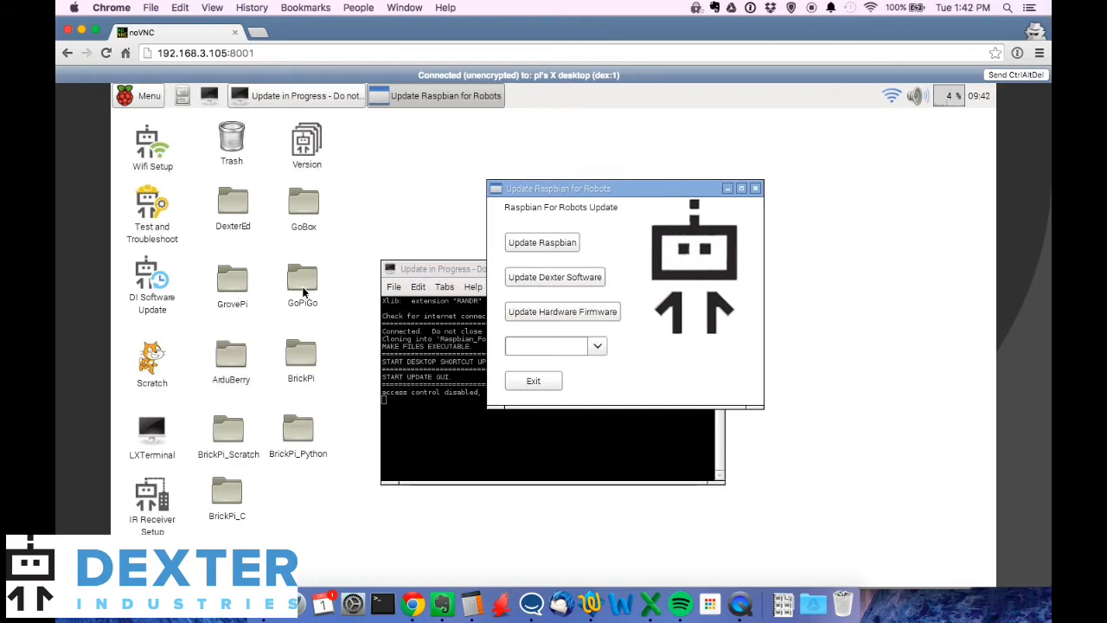
mouse_move(302, 281)
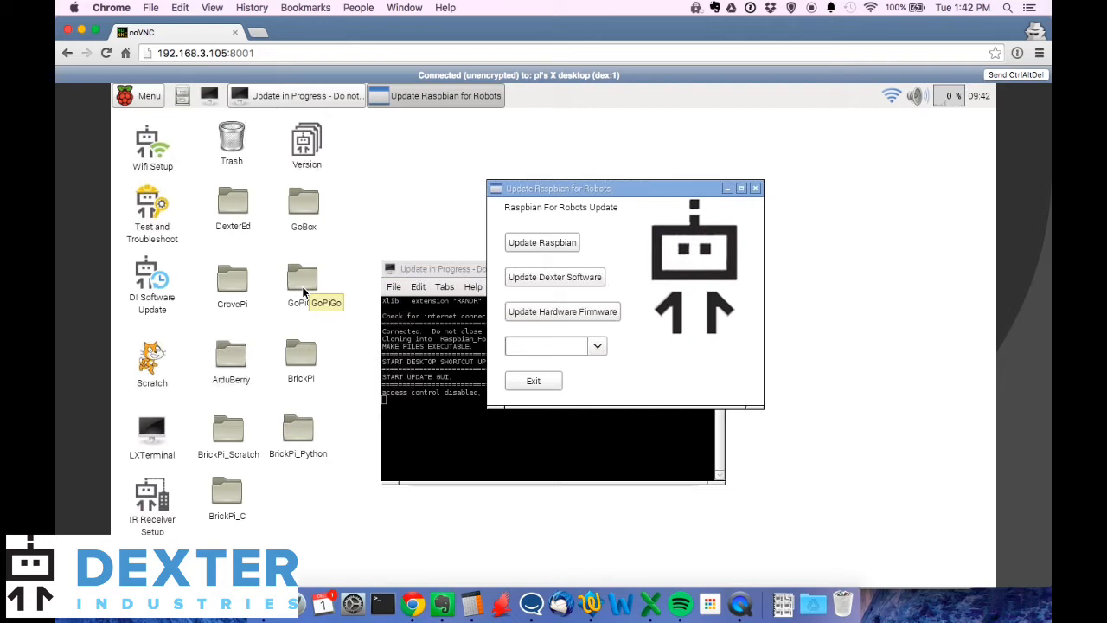
mouse_move(559, 291)
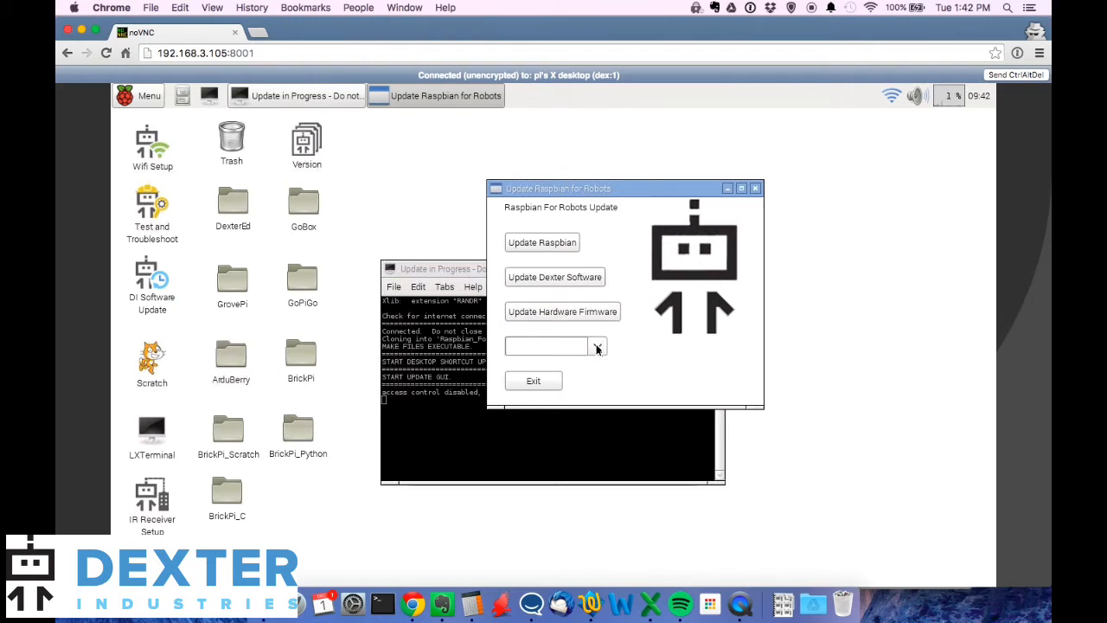
left_click(597, 346)
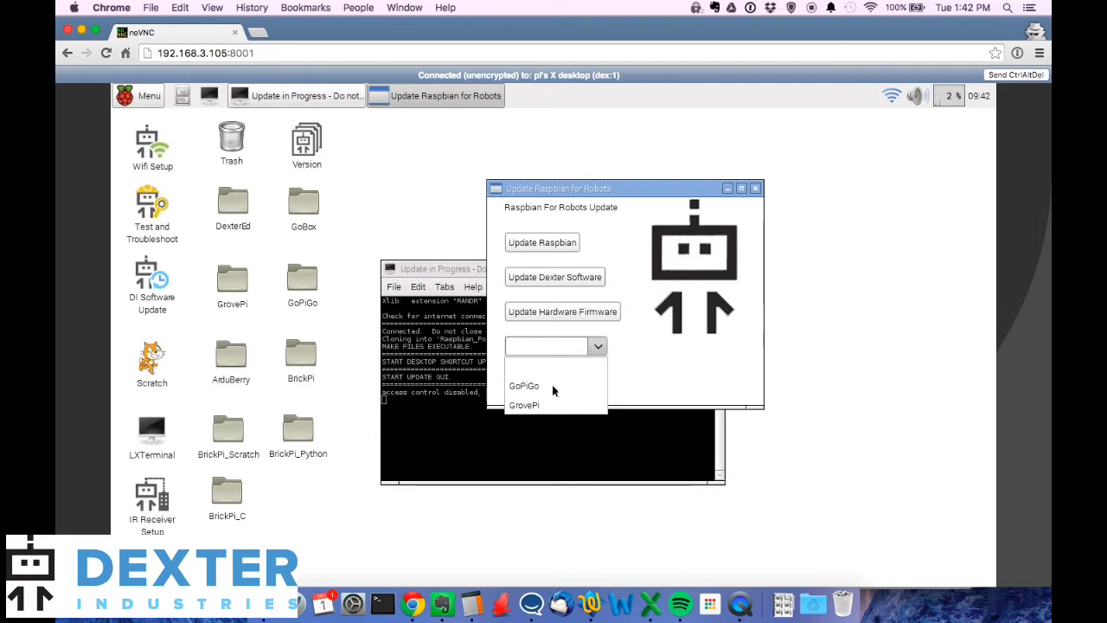
mouse_move(524, 404)
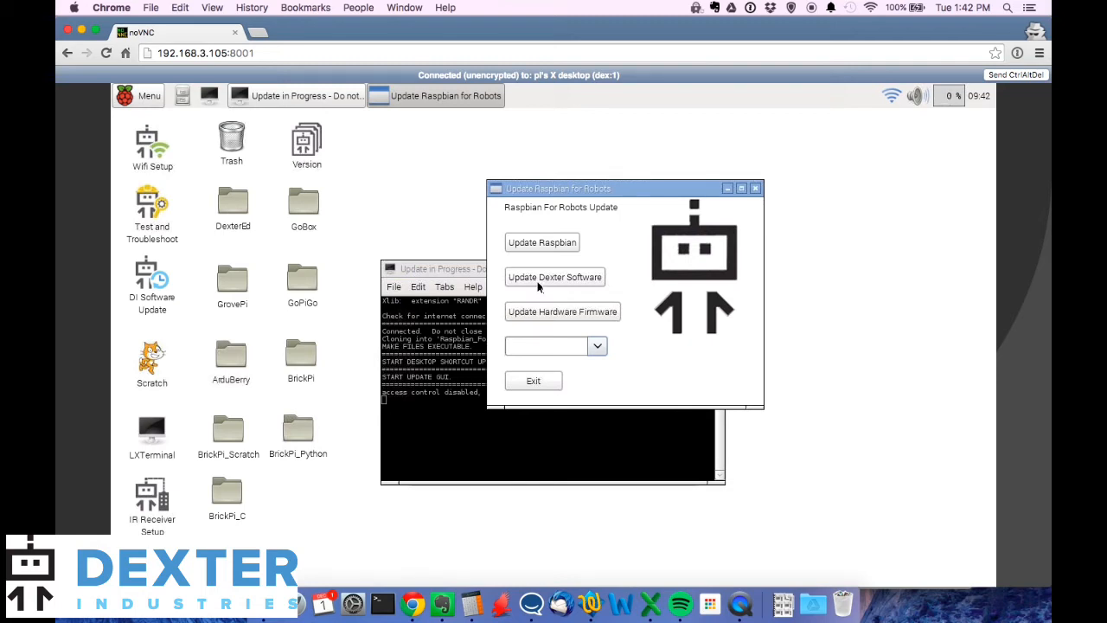
mouse_move(246, 254)
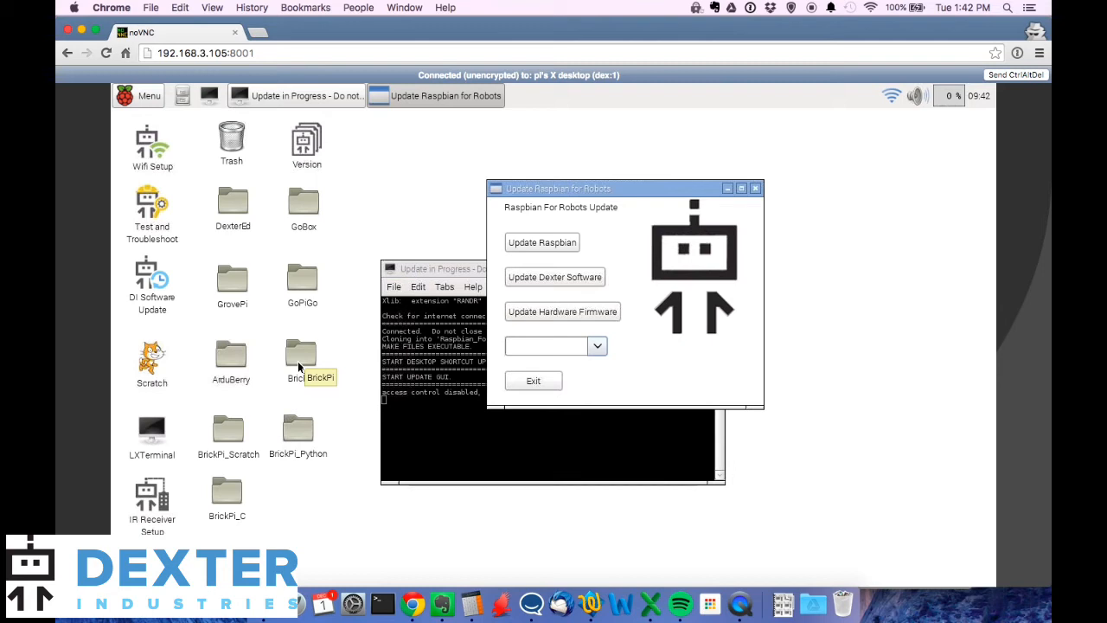
mouse_move(301, 363)
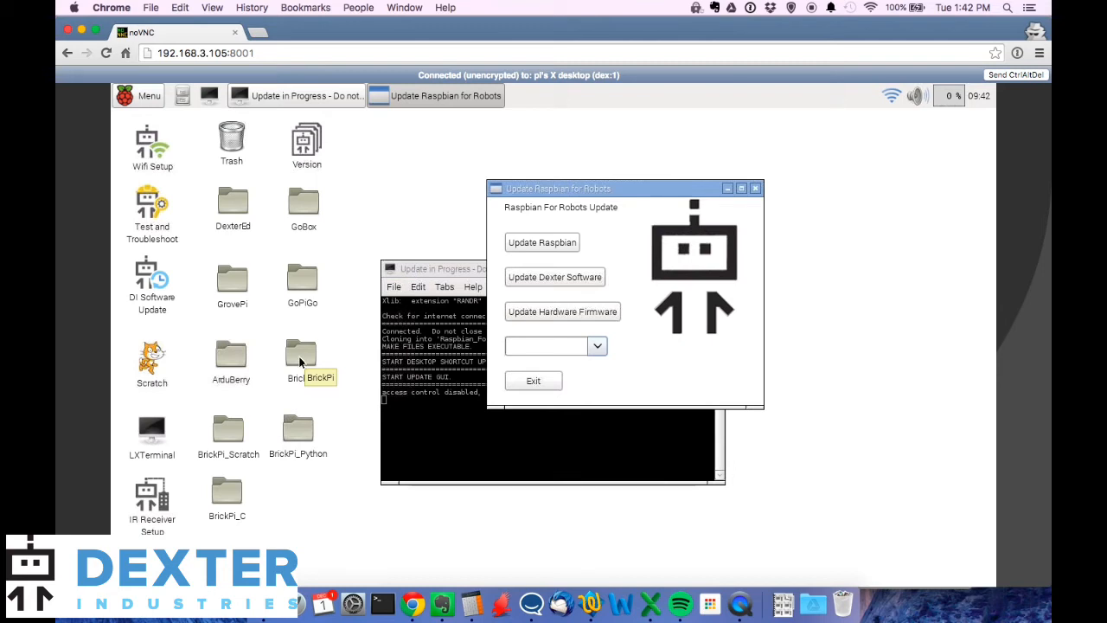
left_click(231, 355)
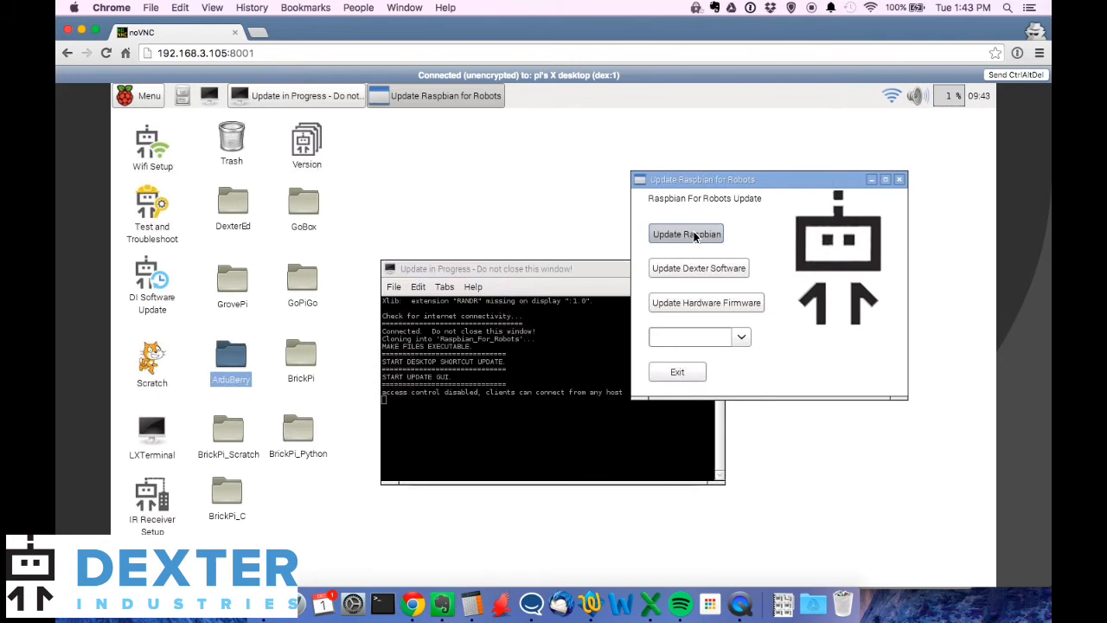
Start Update Raspbian and accept the operating system warning with OK.
left_click(686, 234)
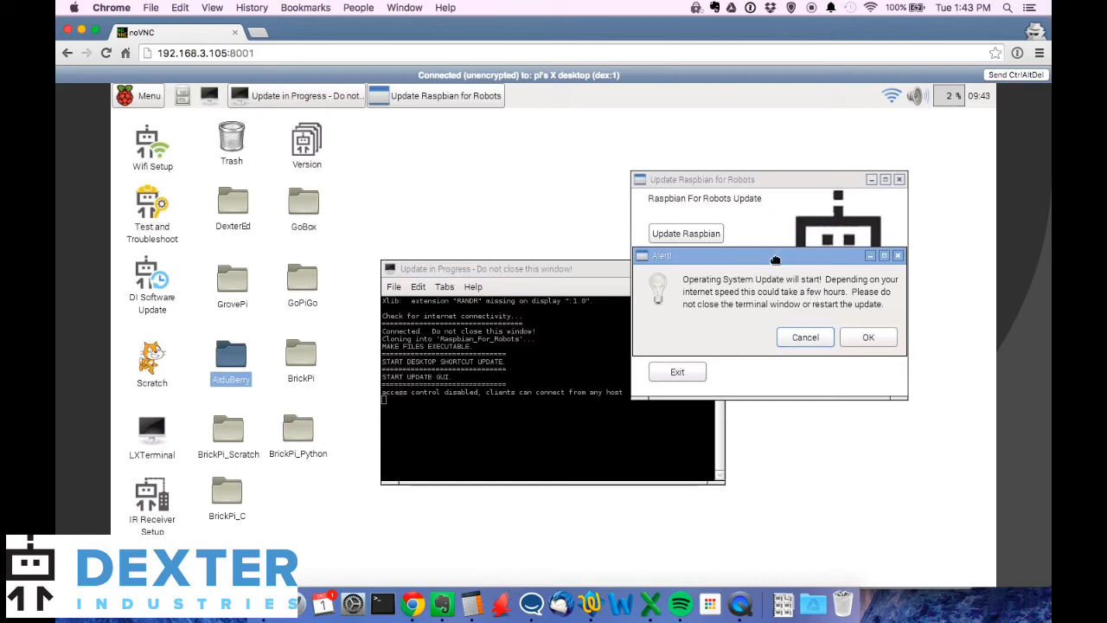
left_click_drag(775, 255, 739, 263)
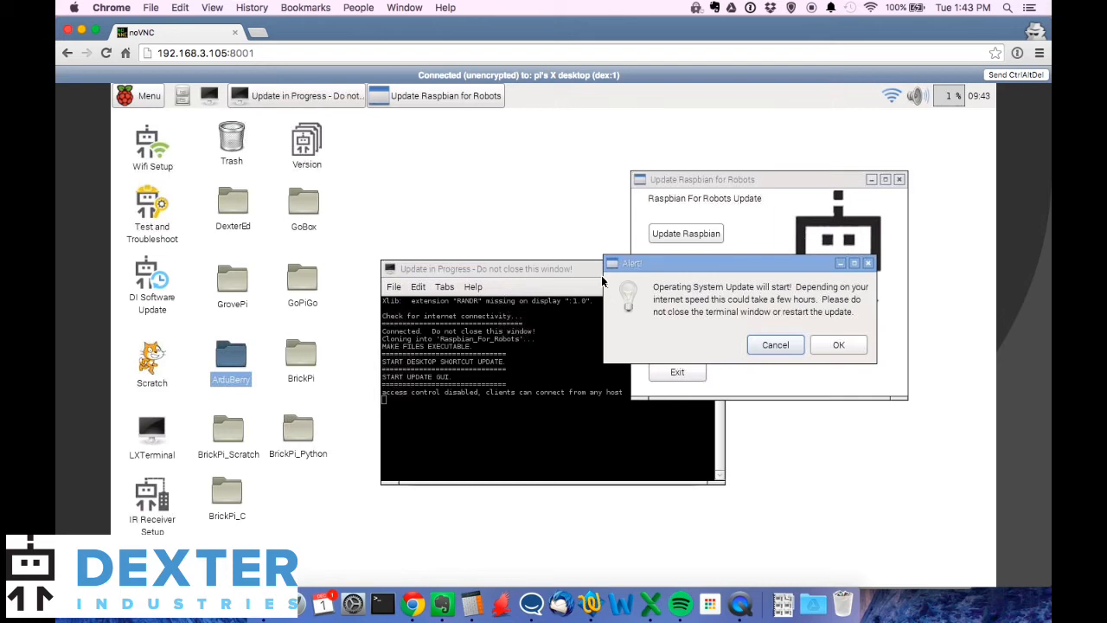
mouse_move(798, 338)
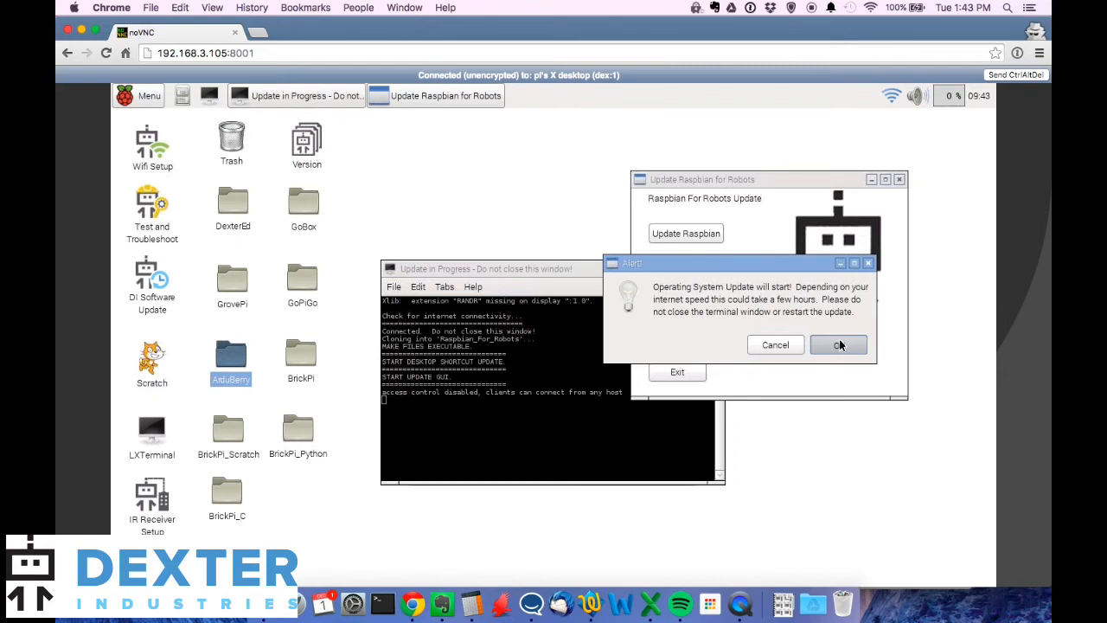
left_click(838, 344)
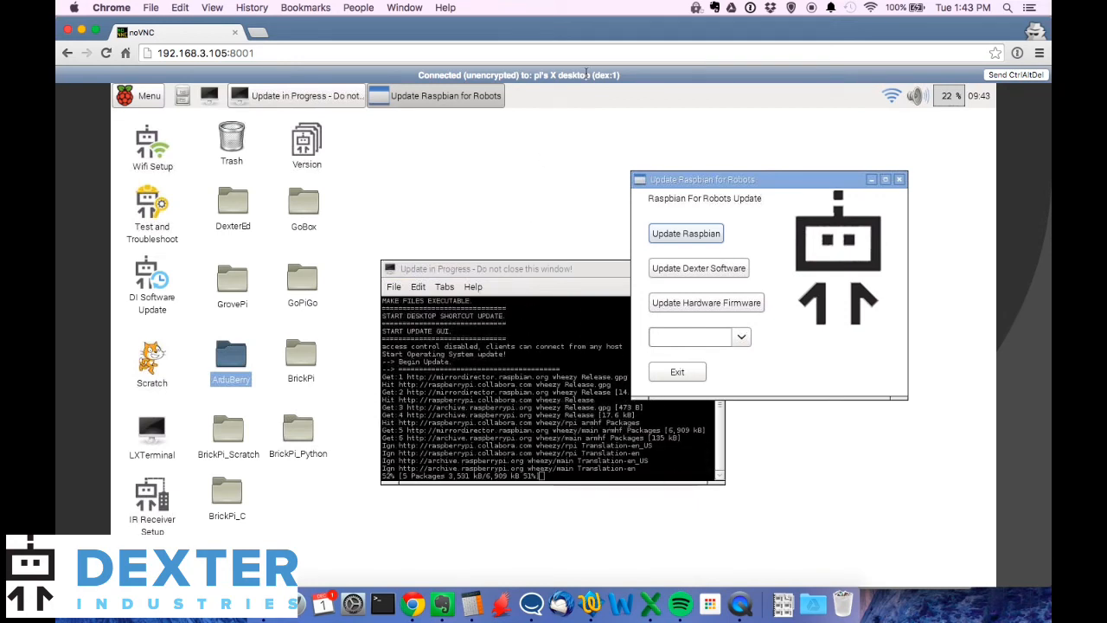
mouse_move(574, 188)
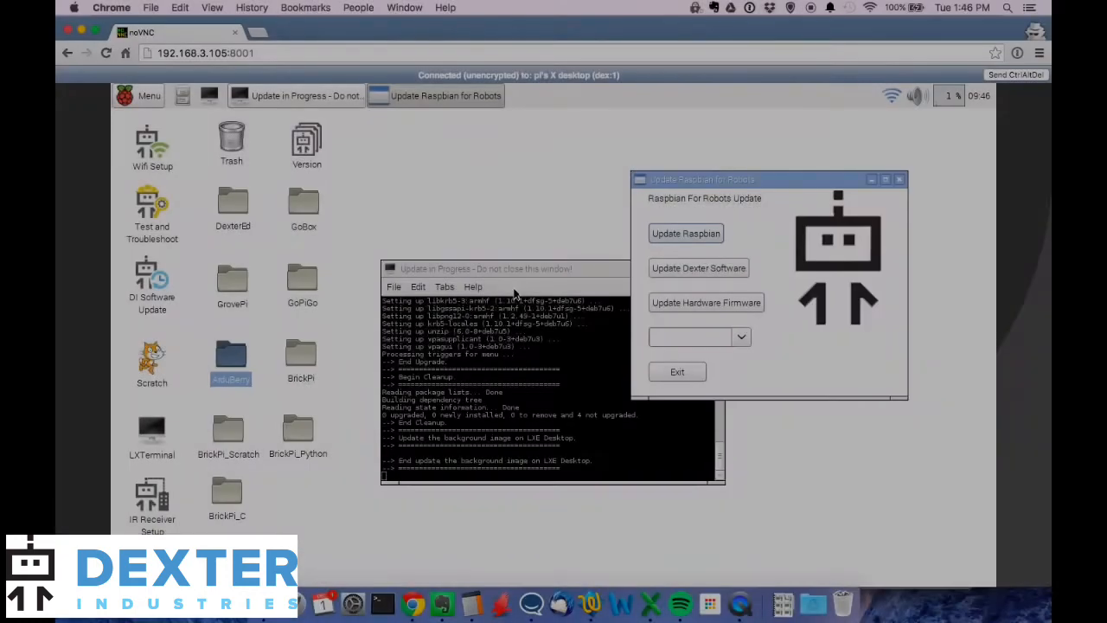
mouse_move(471, 263)
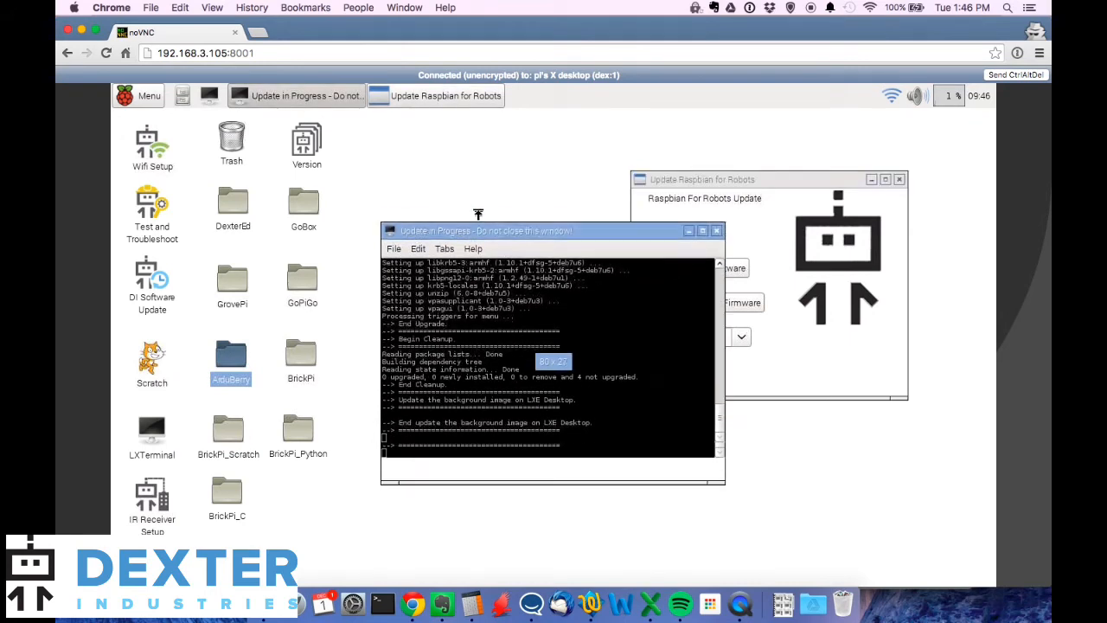
Move the Update in Progress terminal to the left of the update window.
left_click_drag(485, 230, 424, 139)
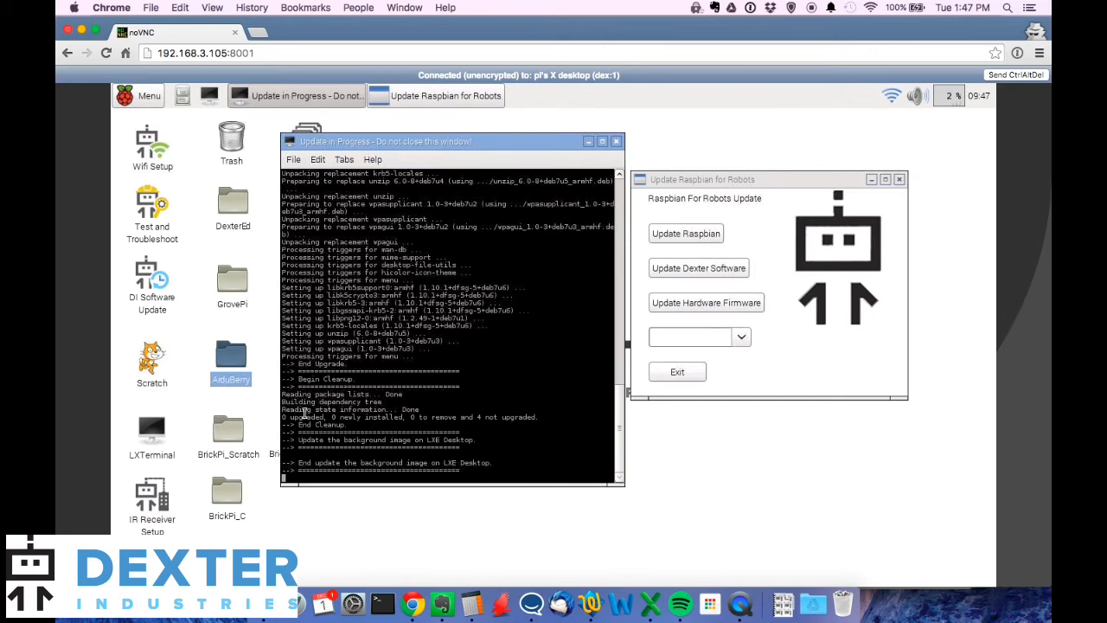
mouse_move(385, 470)
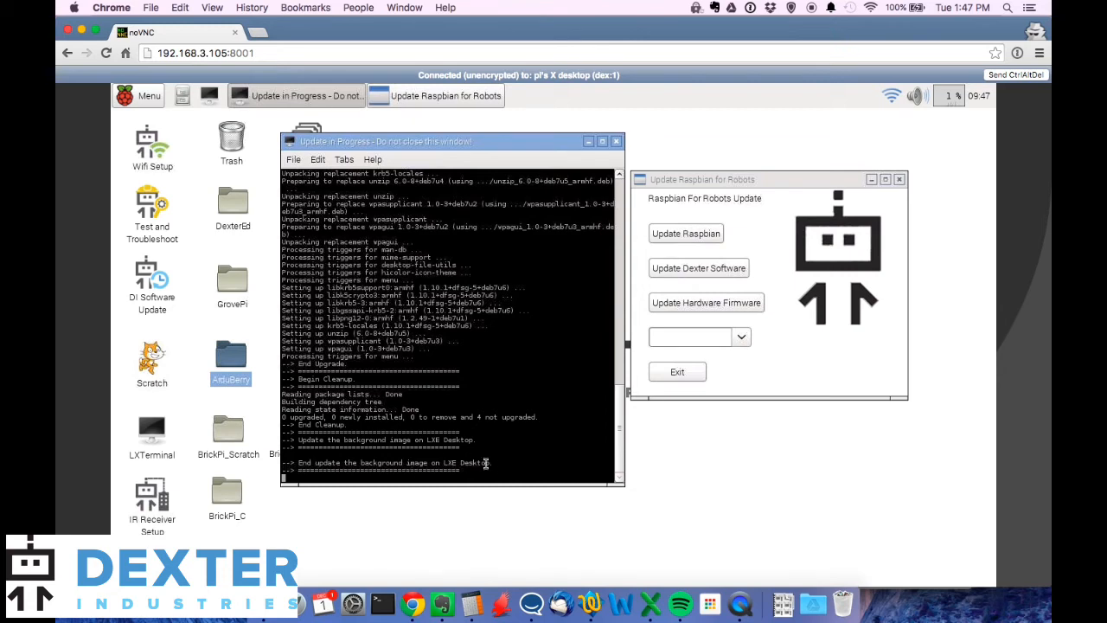
mouse_move(667, 419)
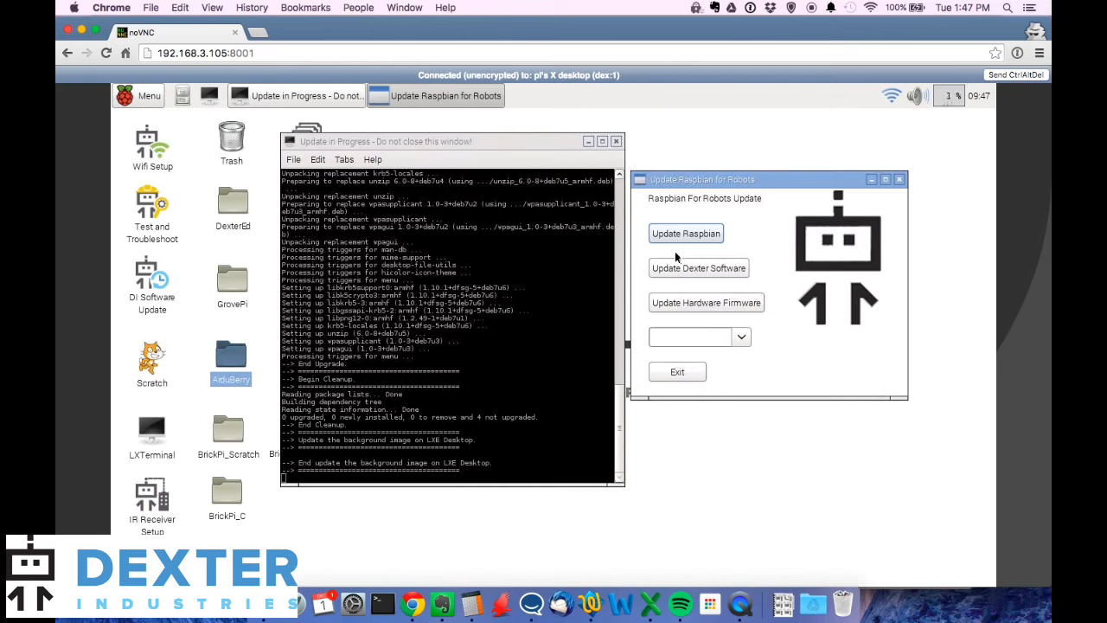
mouse_move(535, 274)
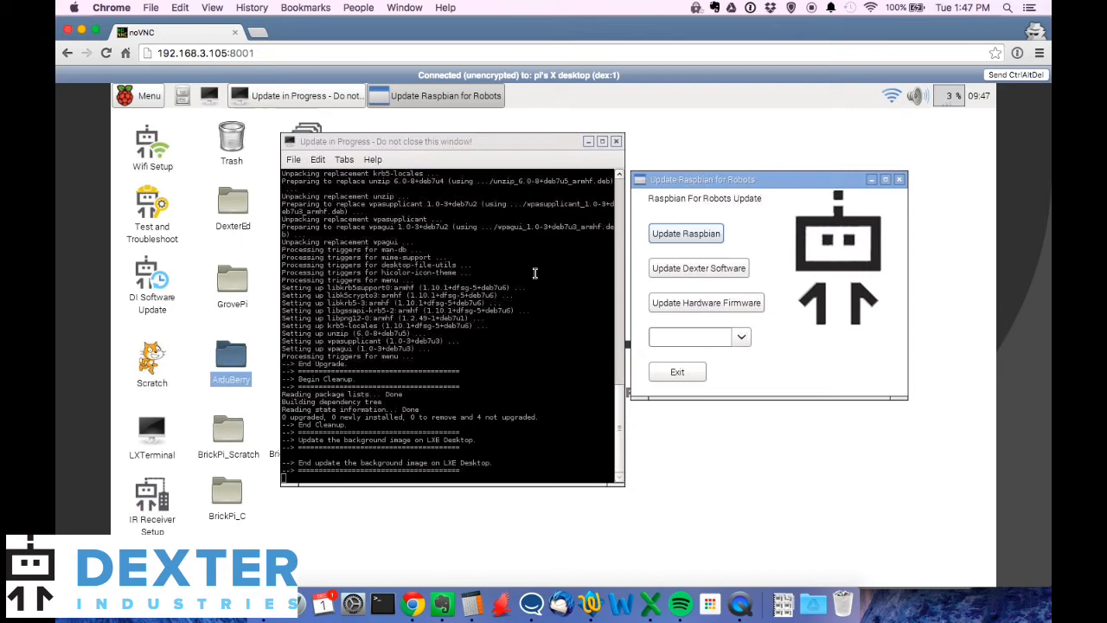
mouse_move(481, 481)
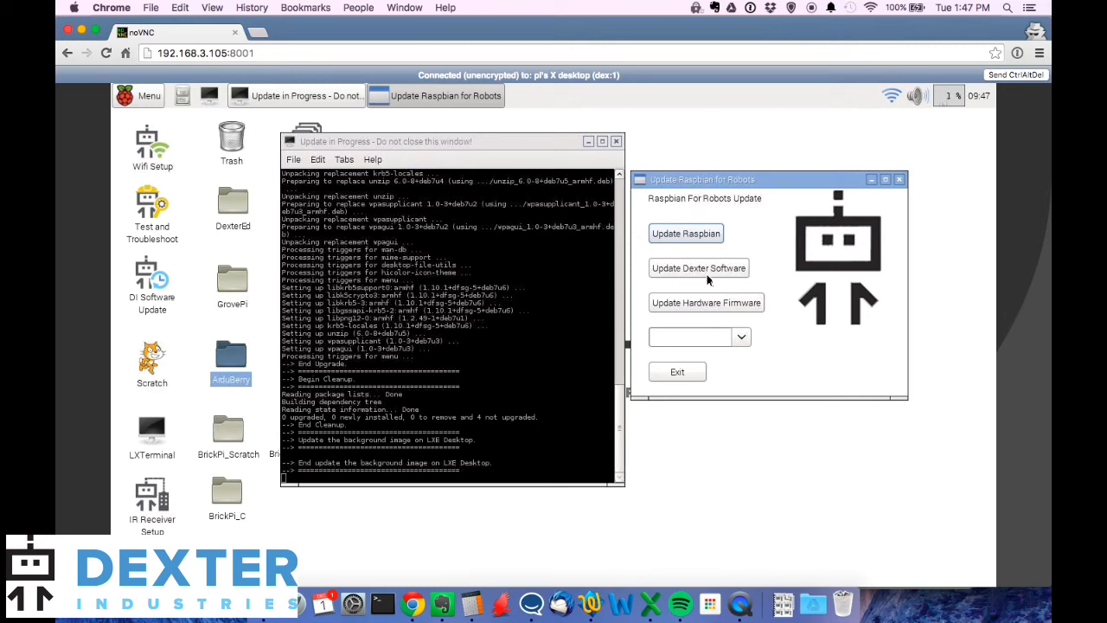
mouse_move(215, 389)
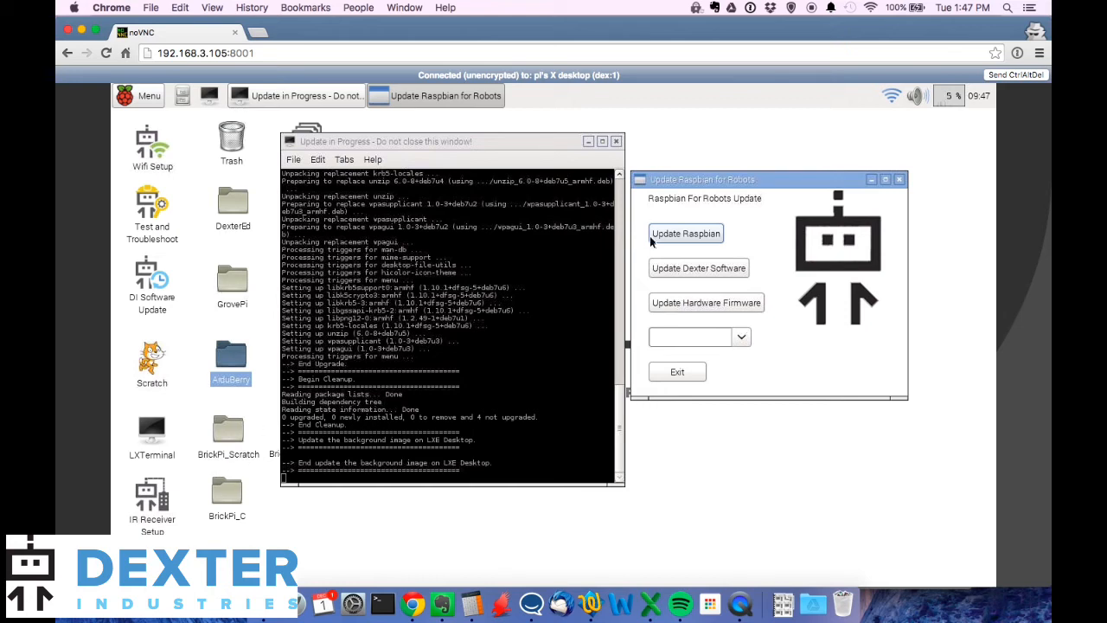
mouse_move(753, 259)
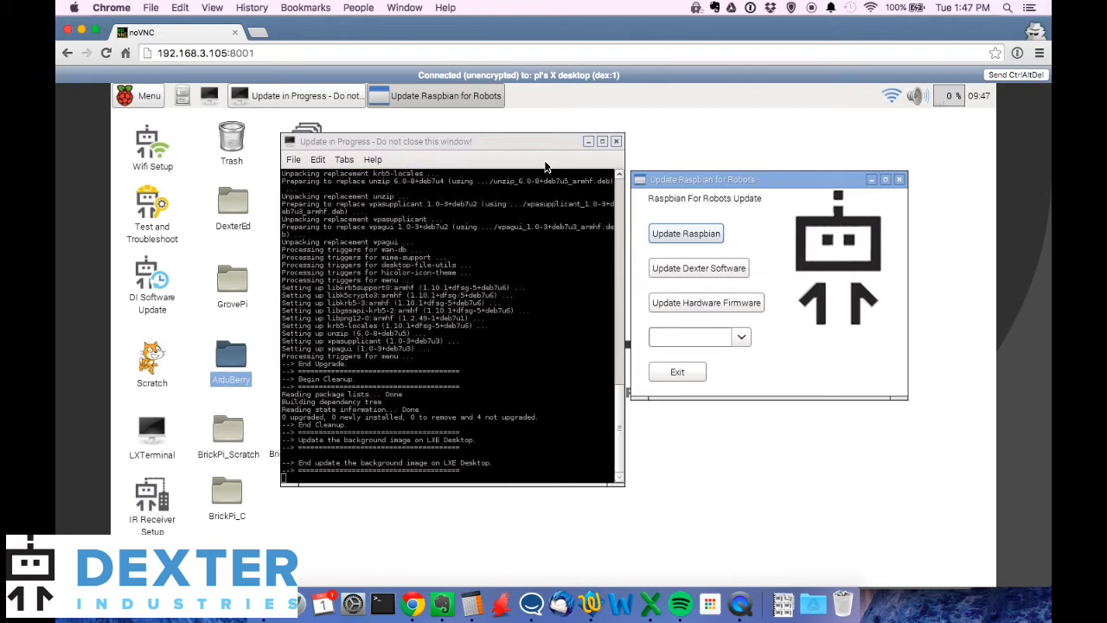
mouse_move(535, 391)
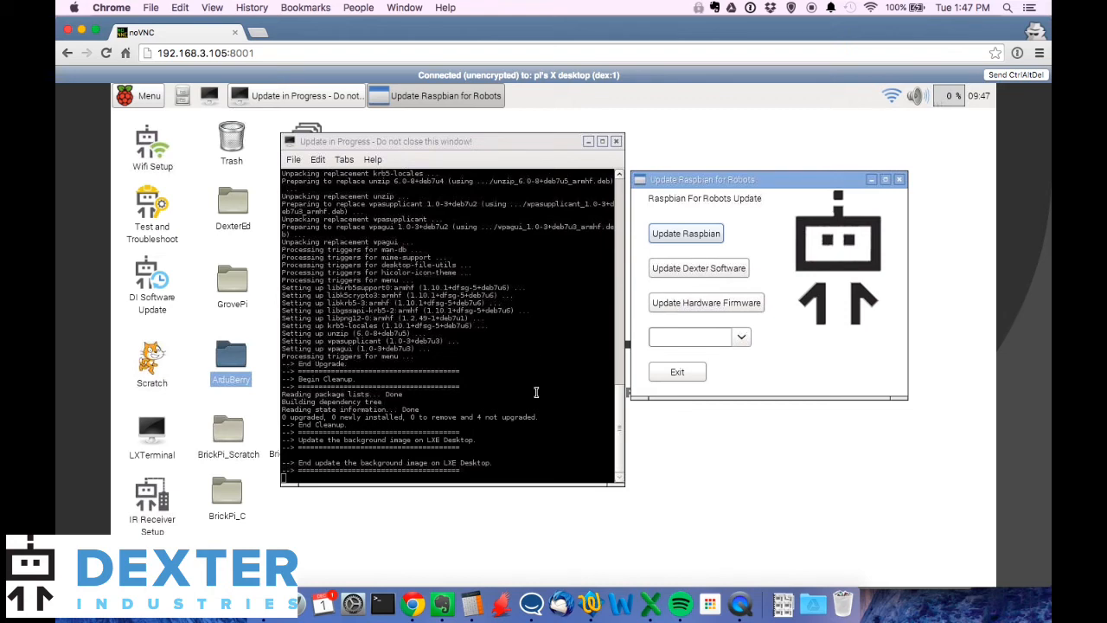
mouse_move(781, 218)
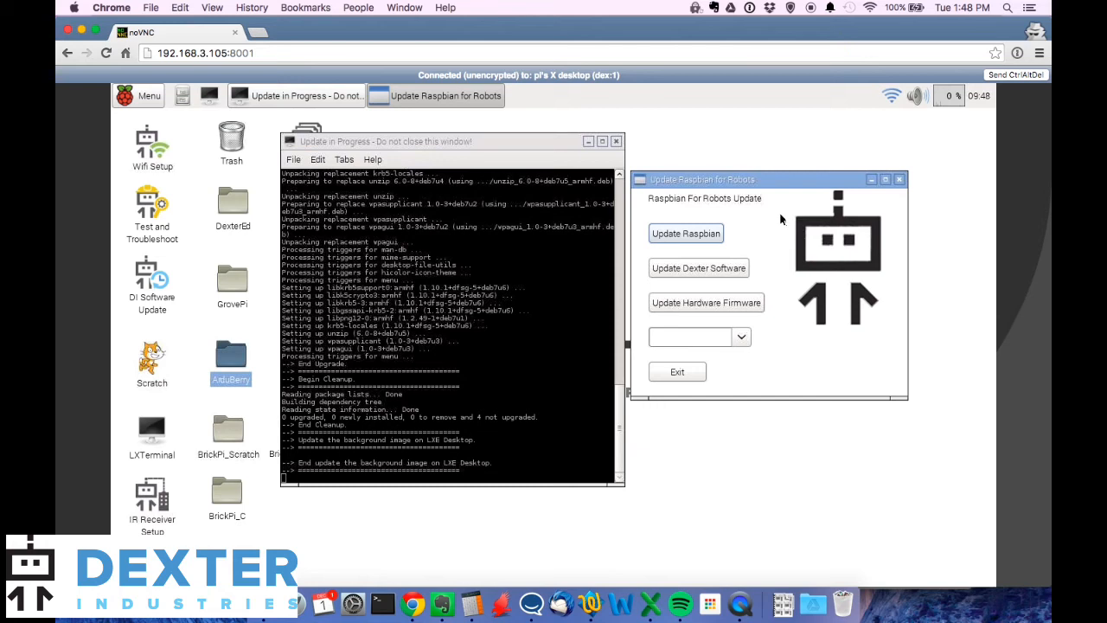
mouse_move(733, 244)
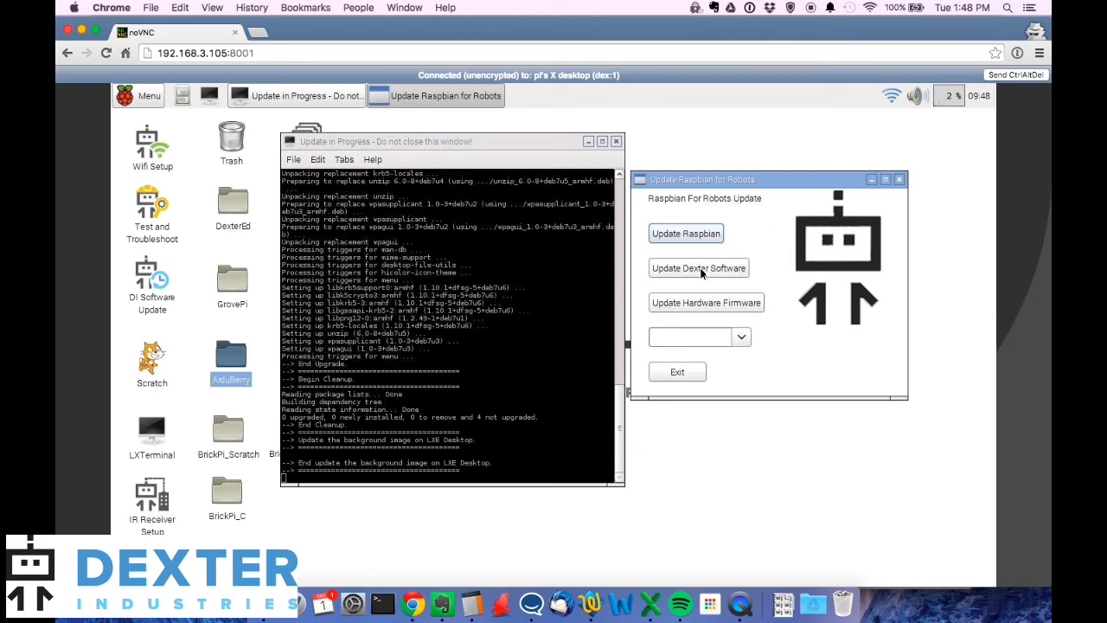
Start Update Dexter Software, cancelling the first alert and confirming the second with OK.
left_click(698, 268)
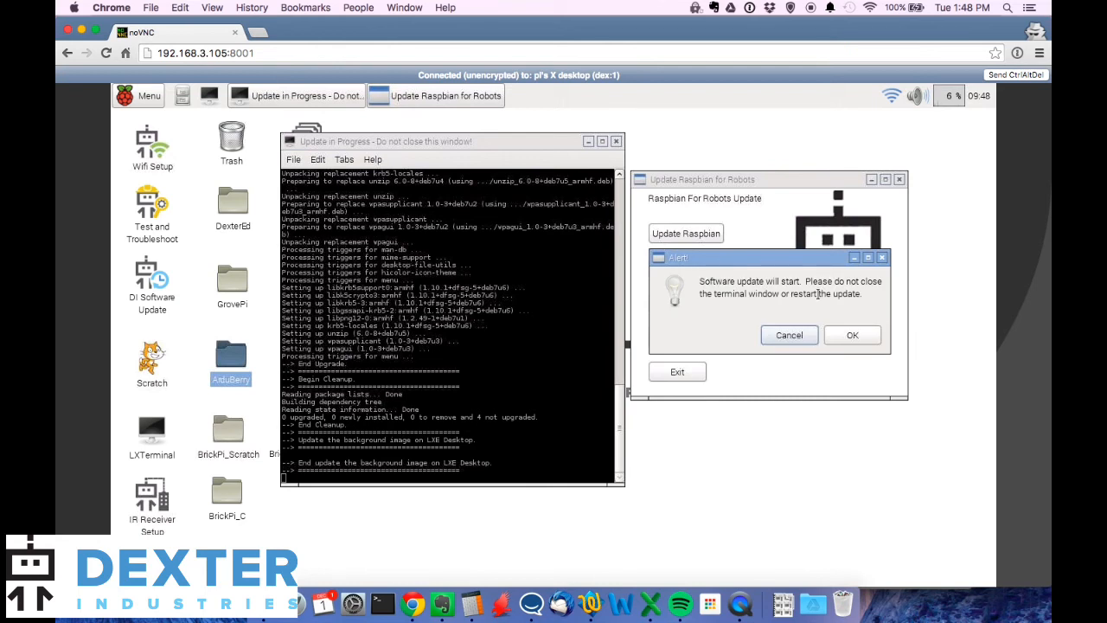
mouse_move(788, 335)
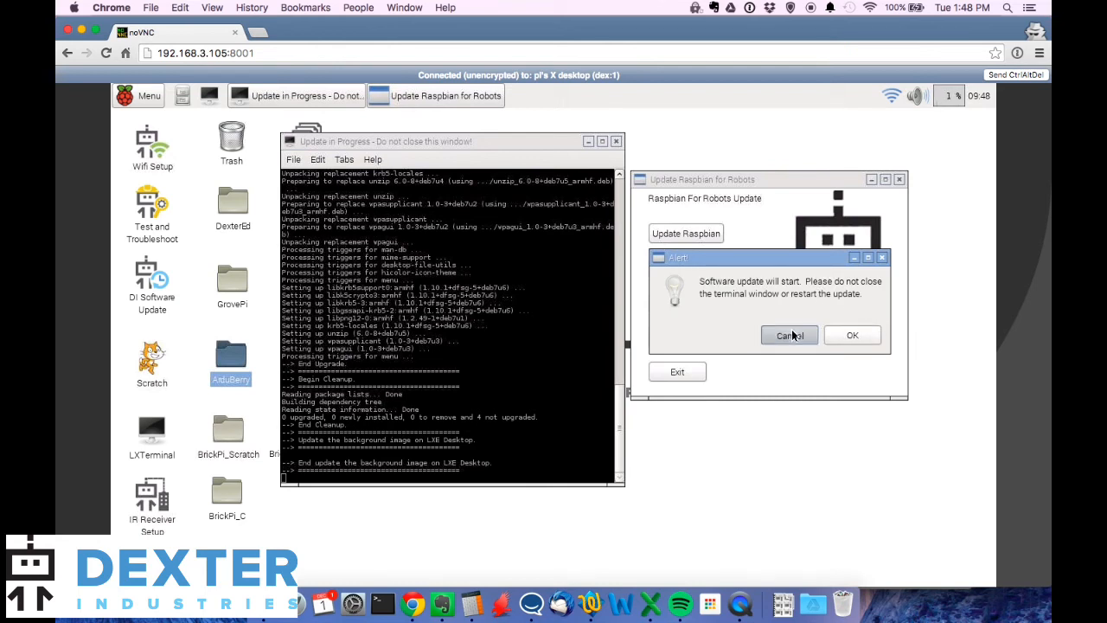
left_click(788, 336)
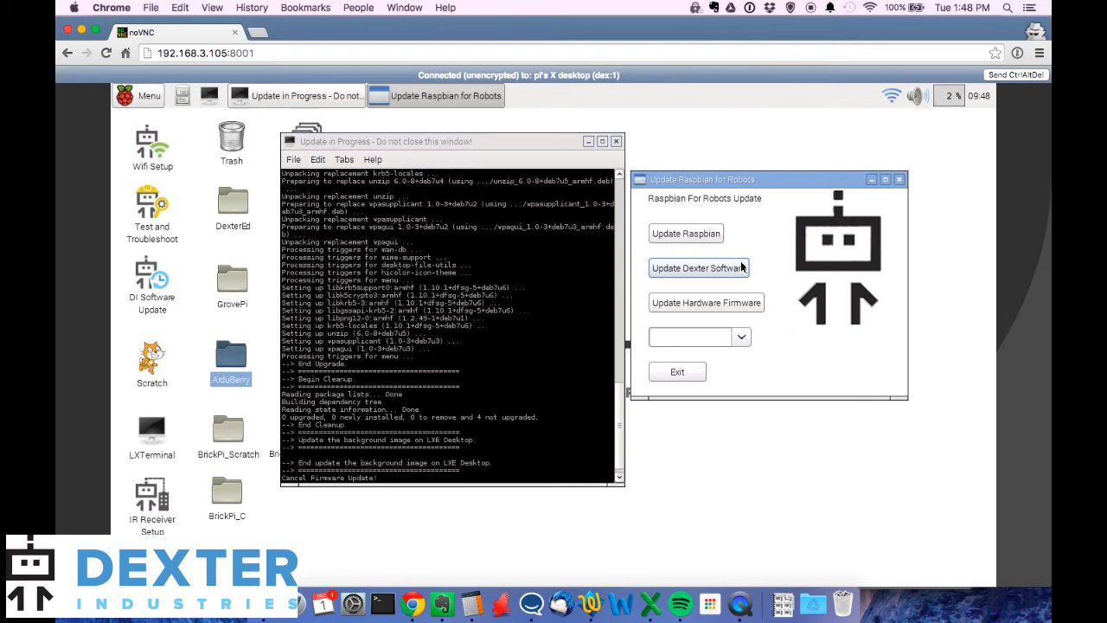
left_click(697, 267)
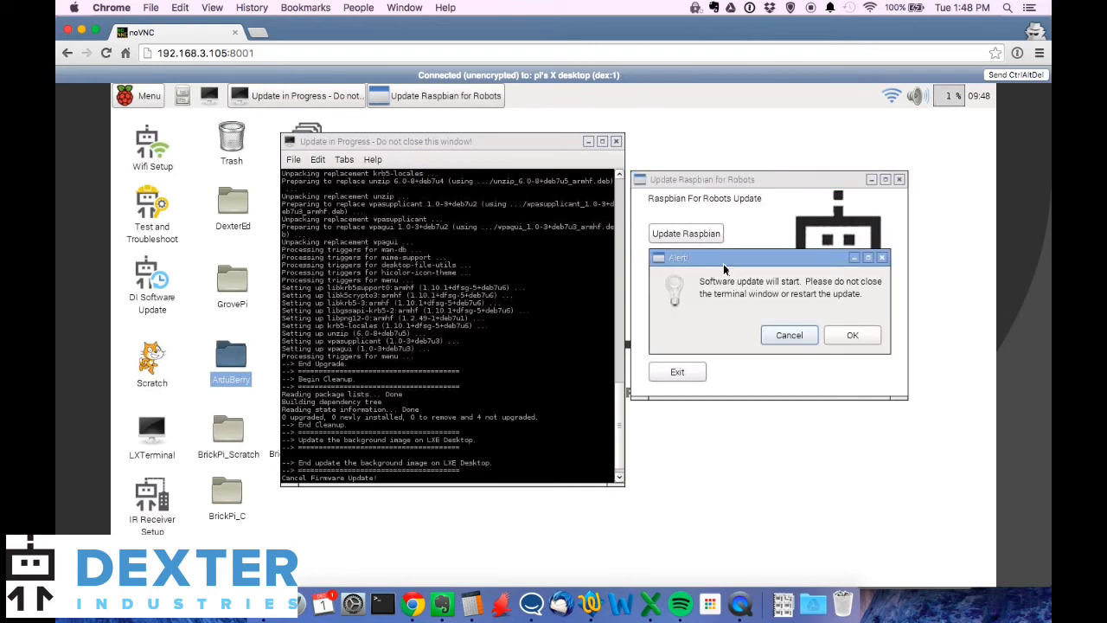
left_click(852, 335)
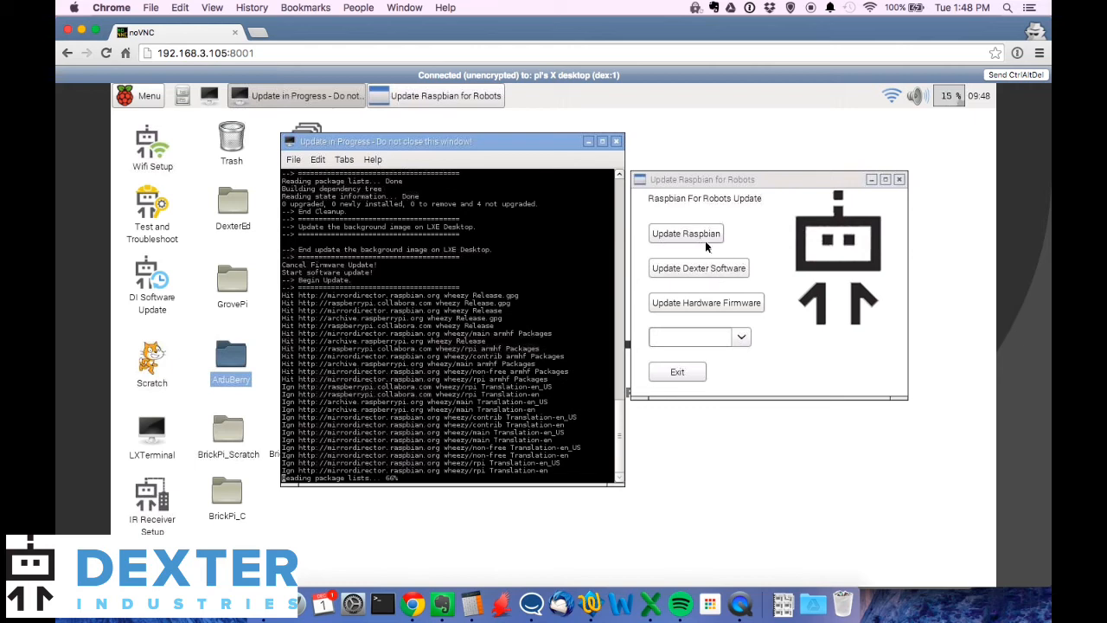
mouse_move(685, 256)
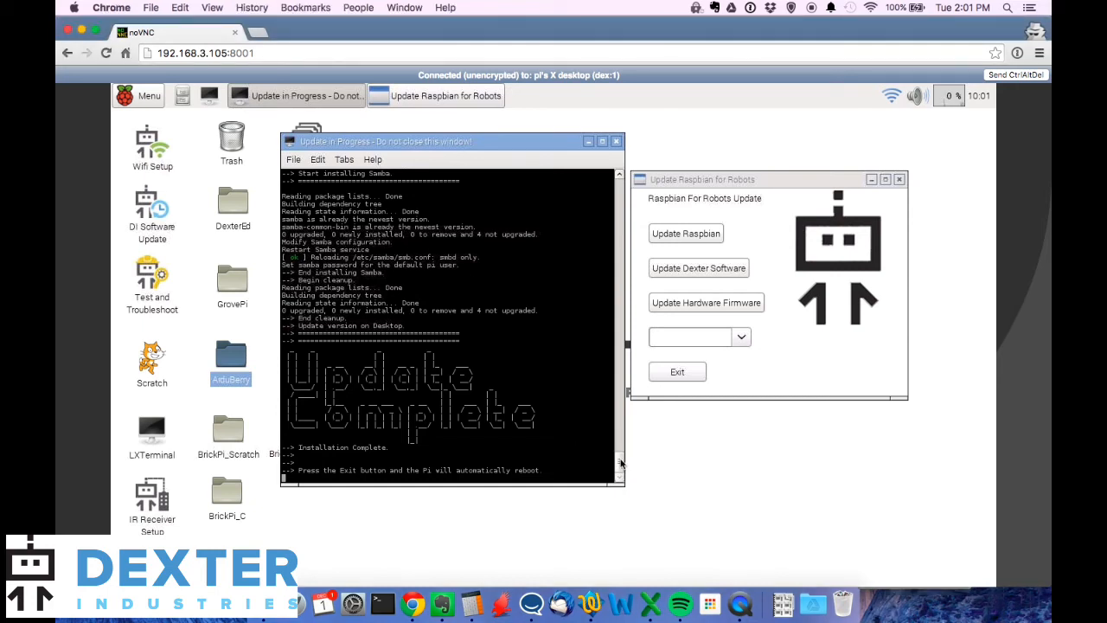
mouse_move(539, 366)
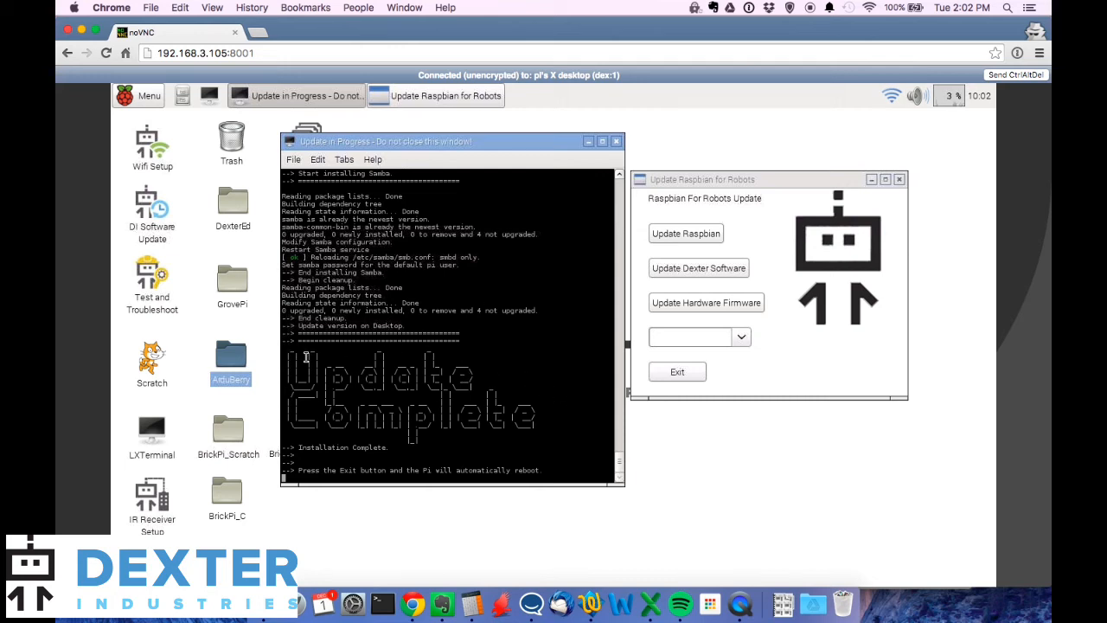
mouse_move(535, 318)
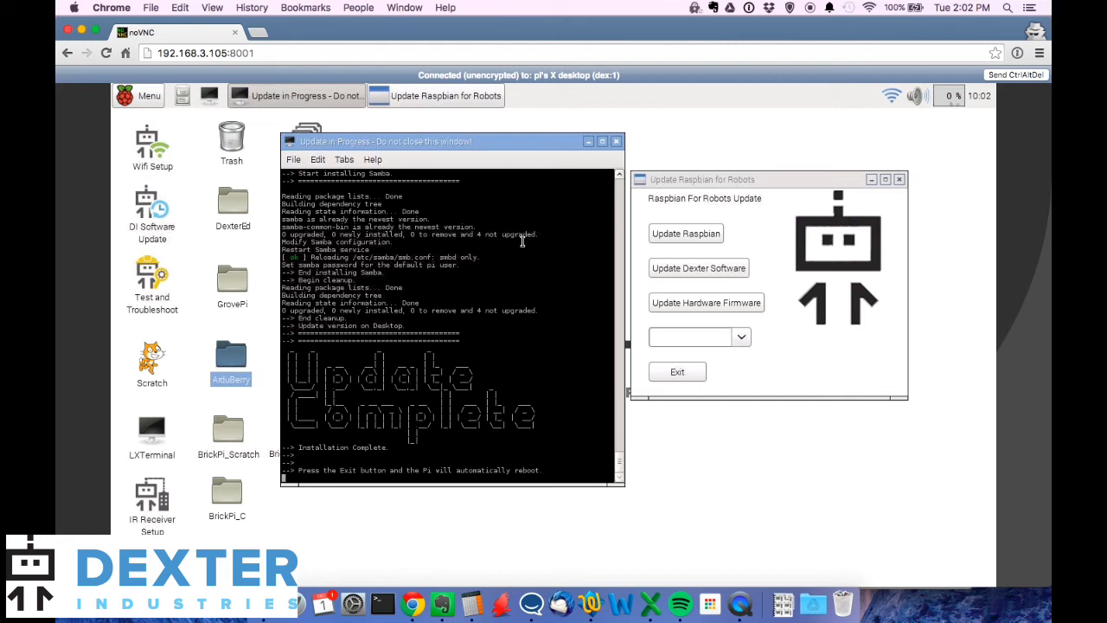
mouse_move(326, 365)
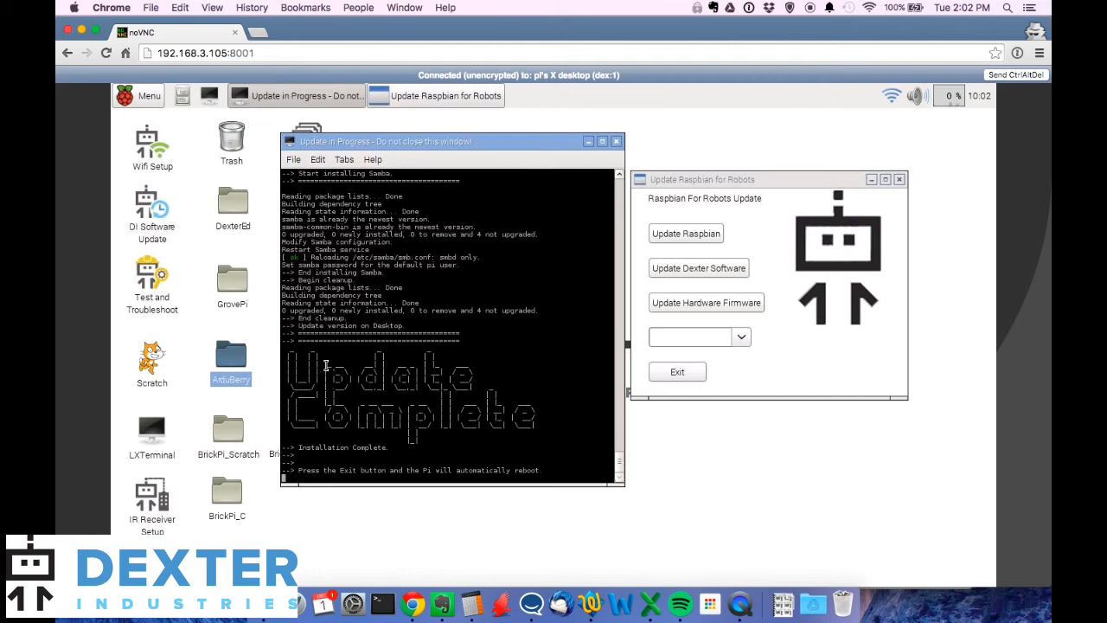
mouse_move(433, 320)
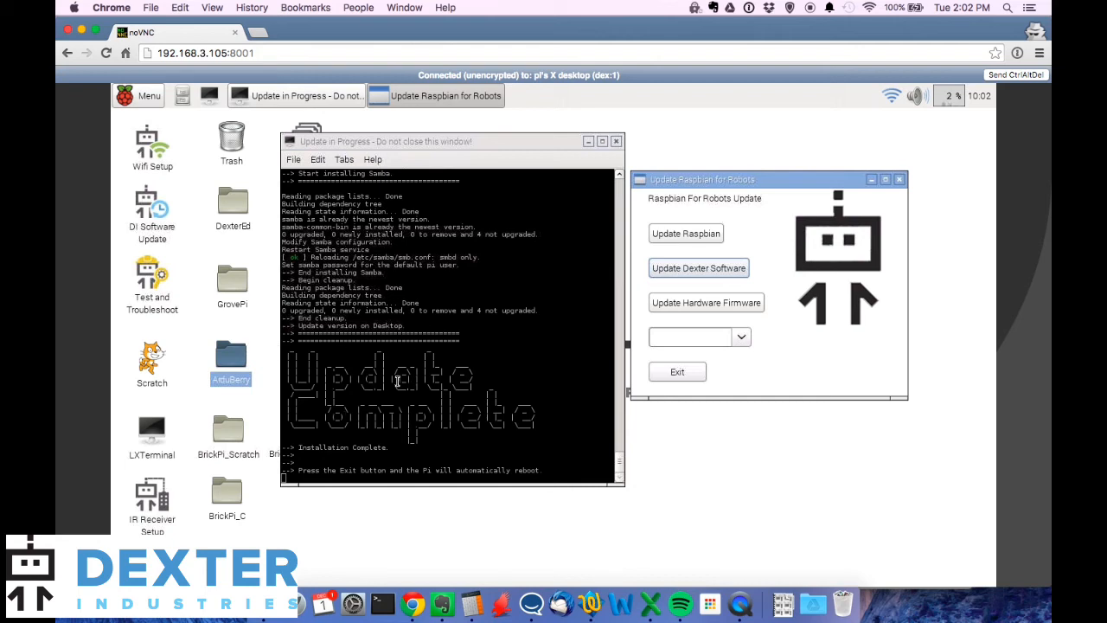
mouse_move(516, 402)
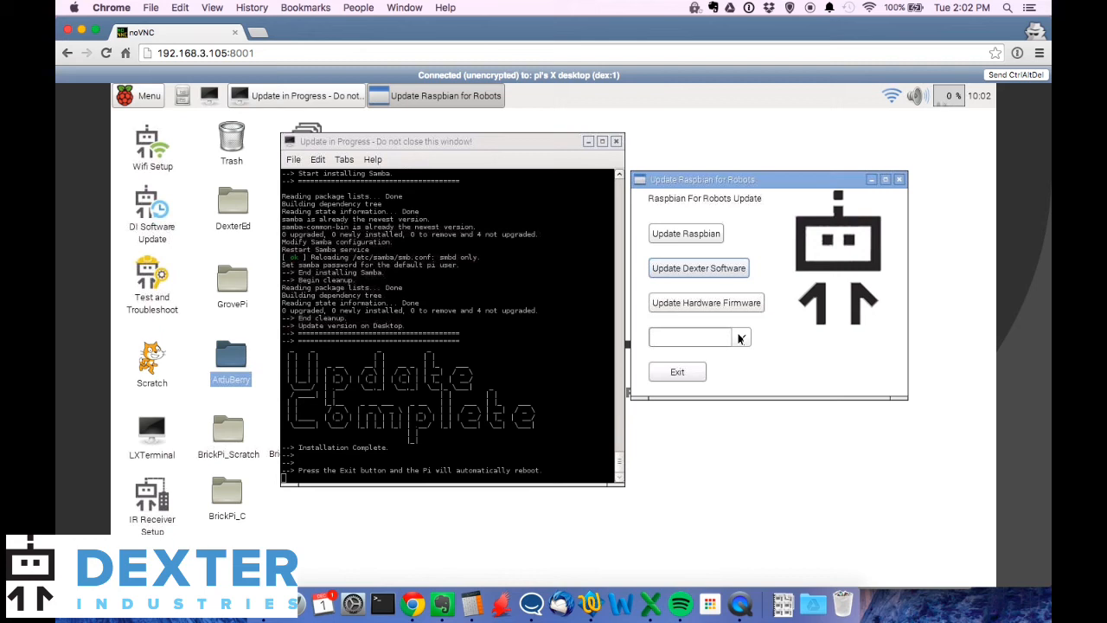
Switch the updater's hardware dropdown from GoPiGo to GrovePi and back to GoPiGo.
left_click(739, 337)
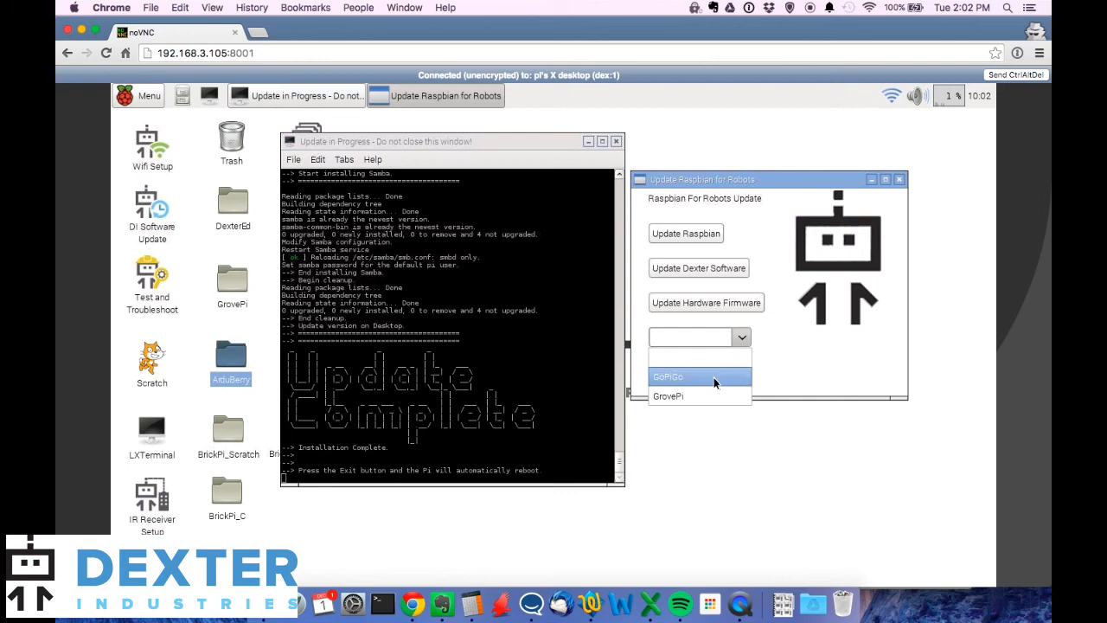
left_click(668, 377)
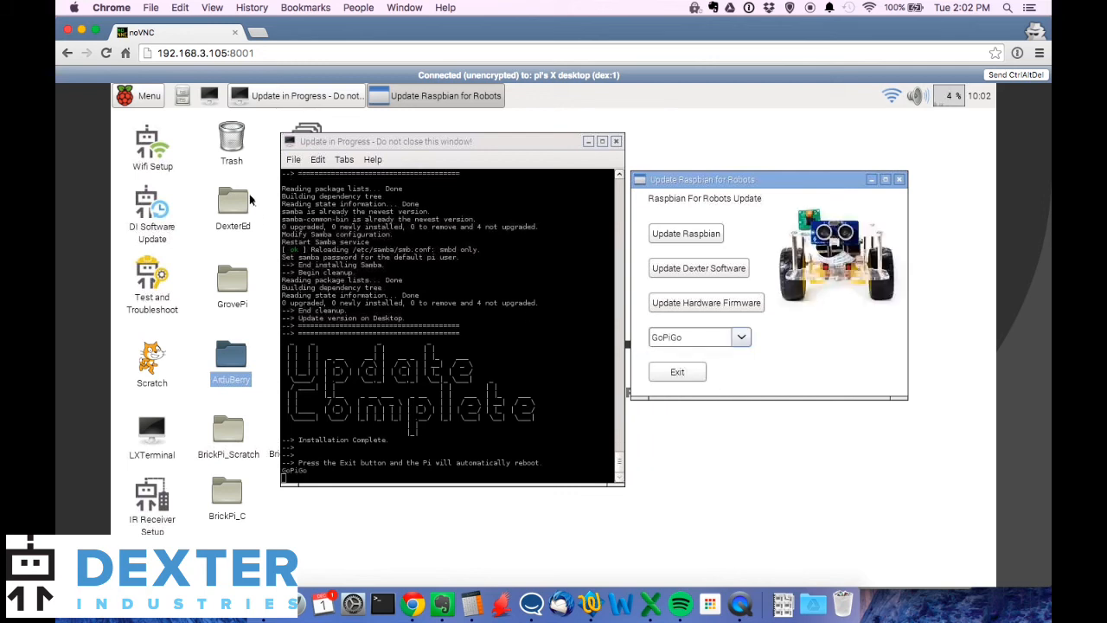
mouse_move(696, 267)
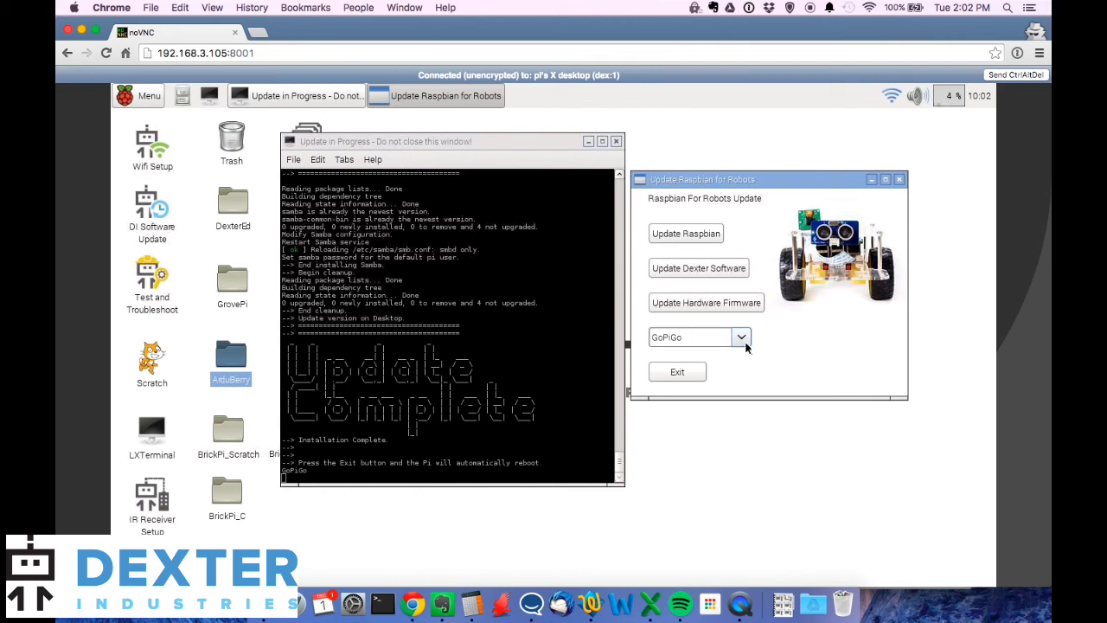
left_click(740, 336)
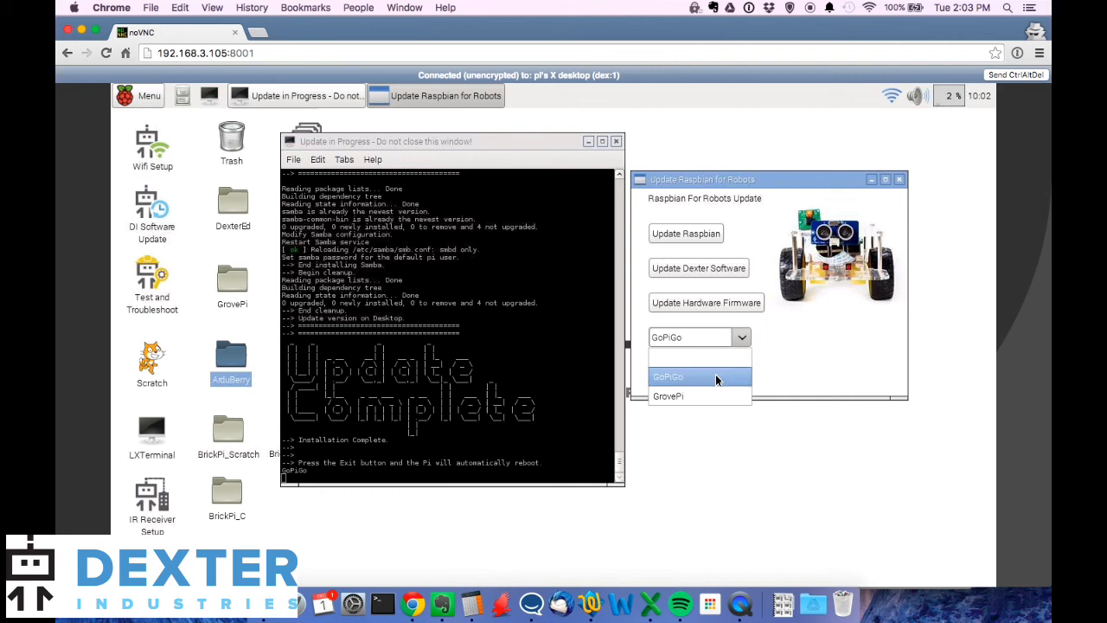
left_click(667, 376)
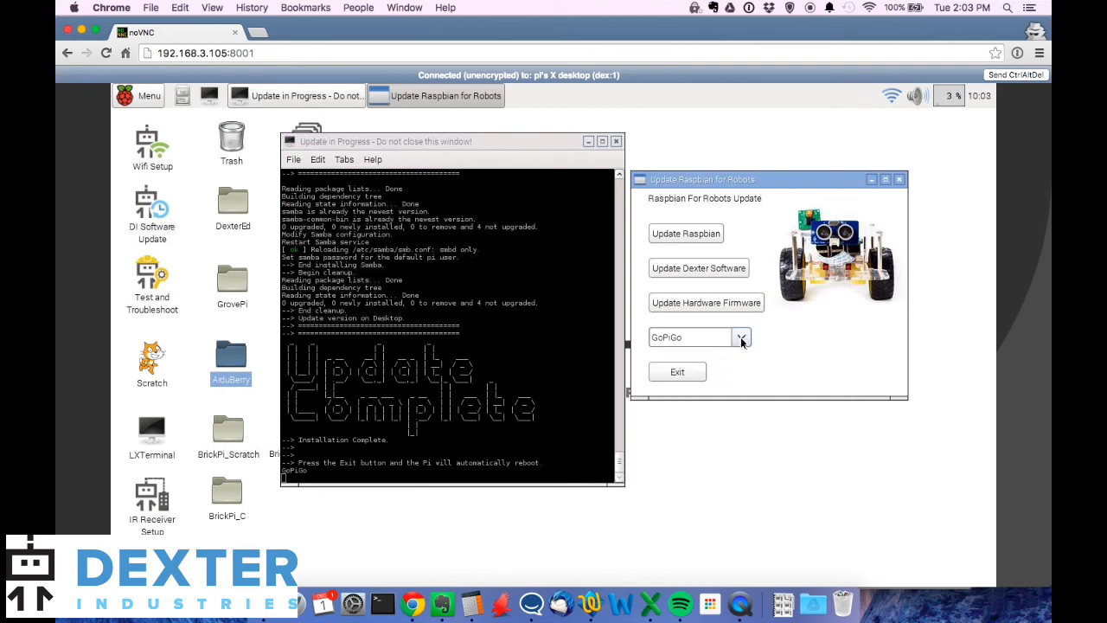
left_click(741, 338)
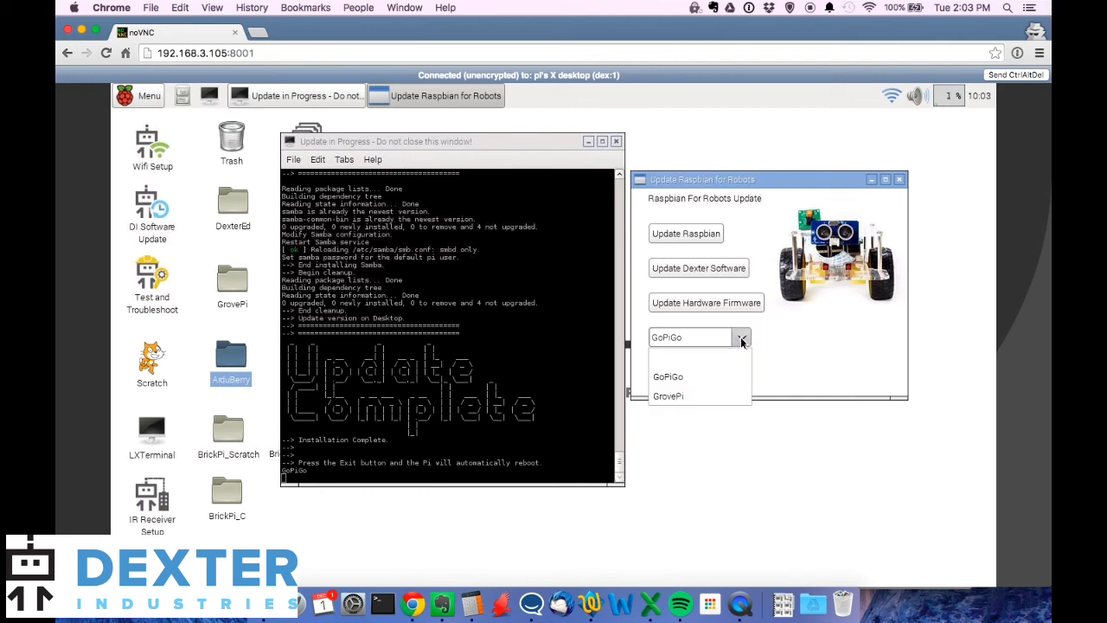
mouse_move(700, 395)
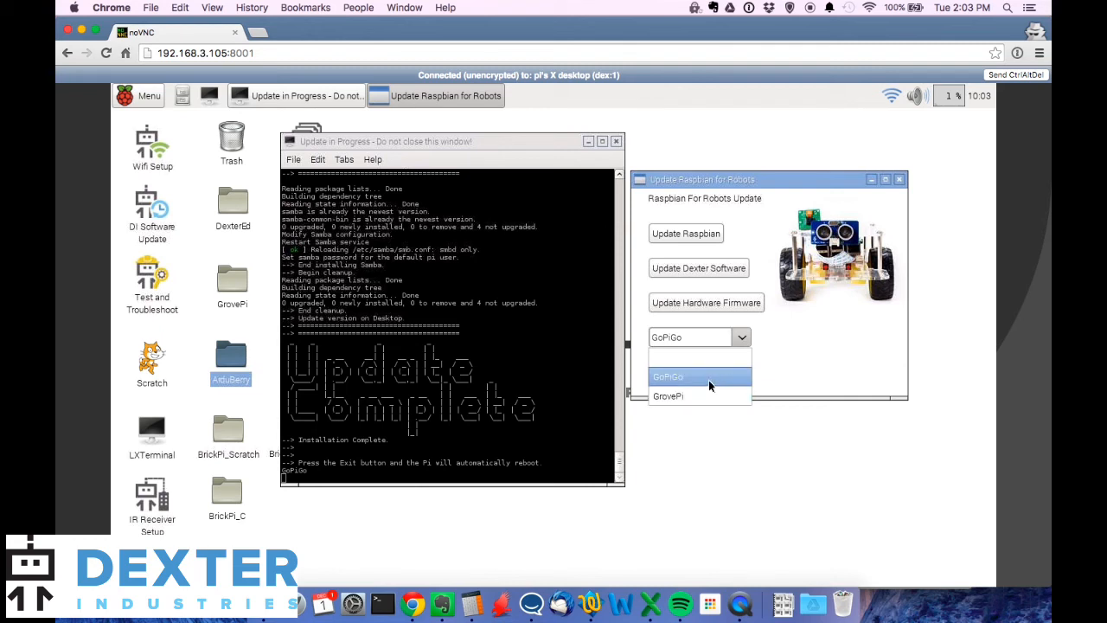
mouse_move(741, 337)
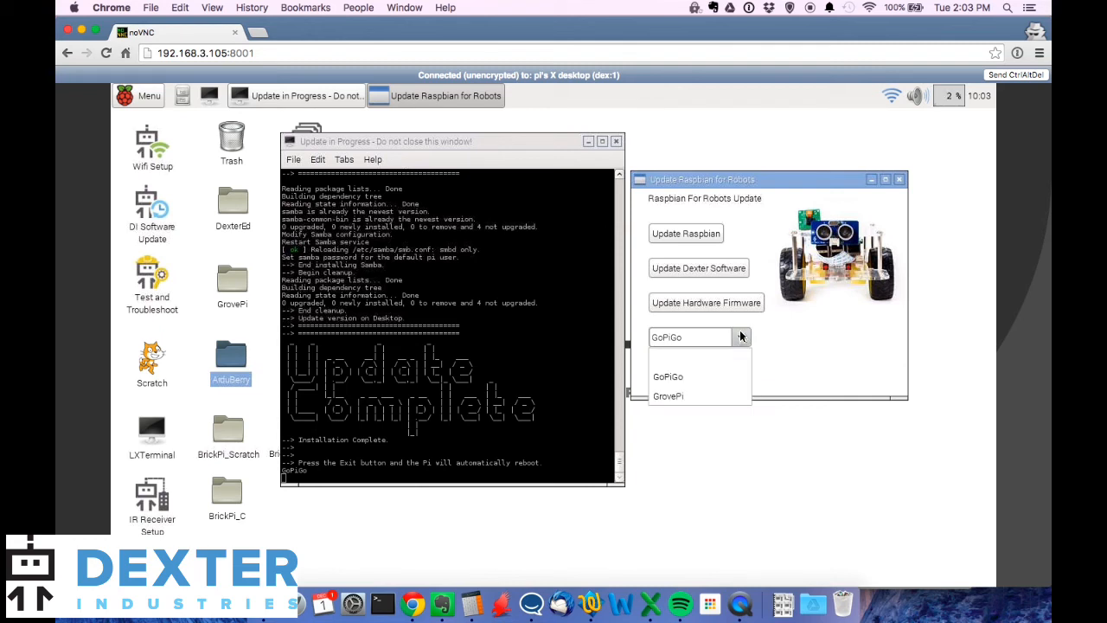
mouse_move(700, 396)
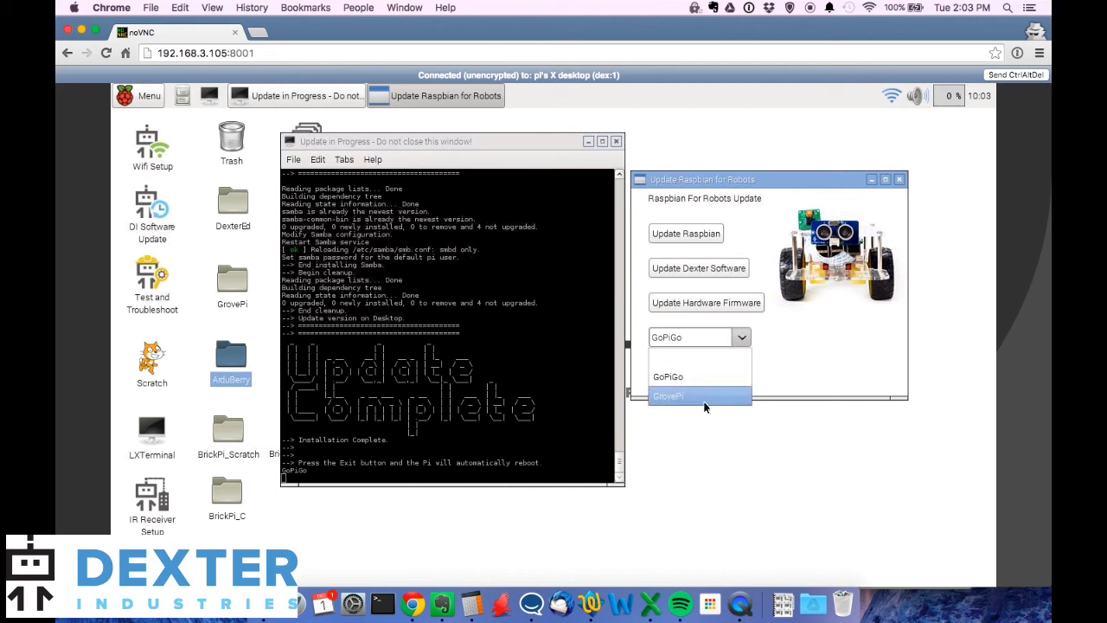
left_click(668, 395)
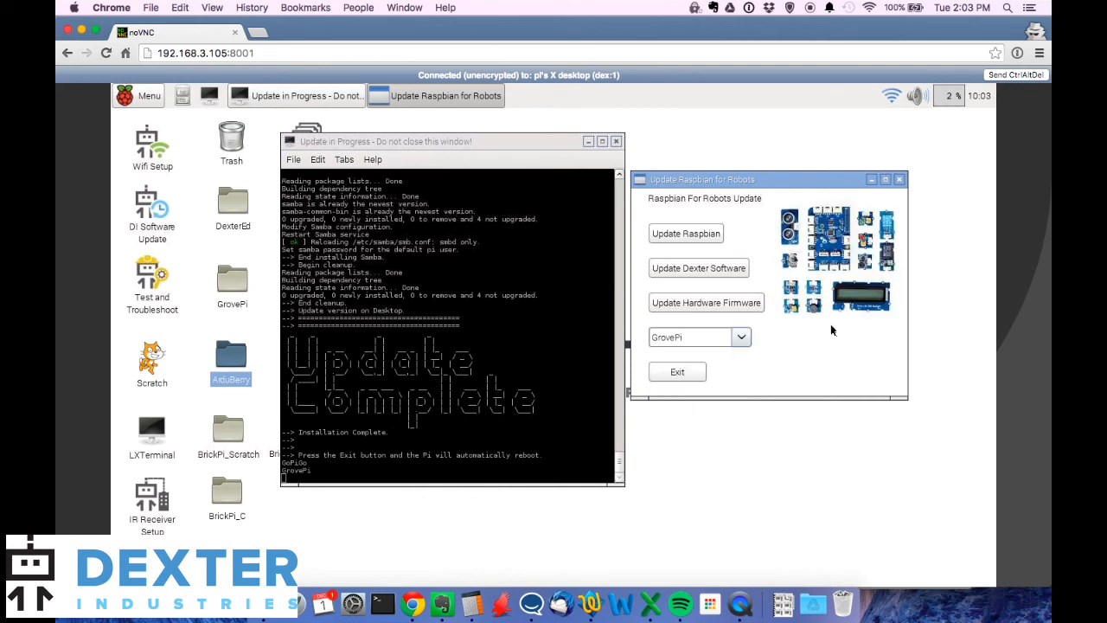
left_click(742, 338)
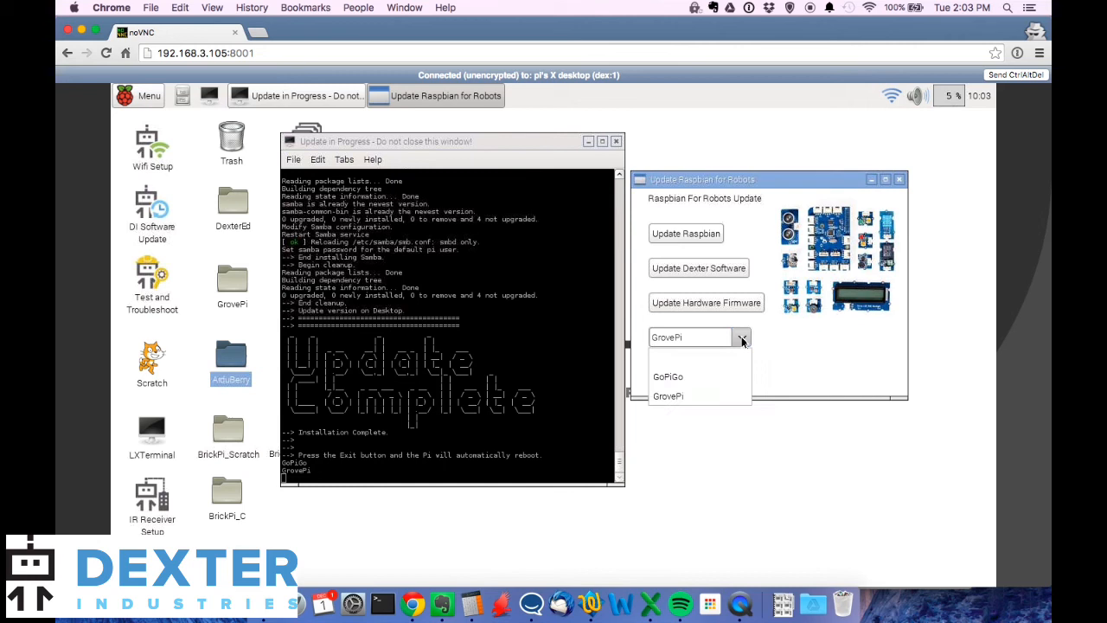
left_click(667, 376)
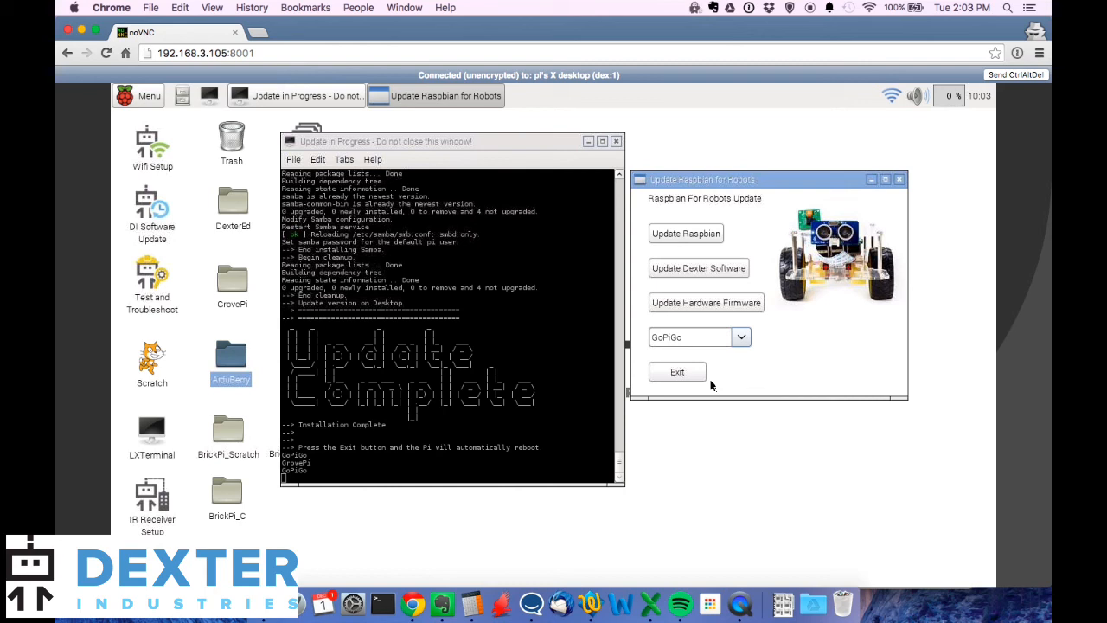
mouse_move(759, 376)
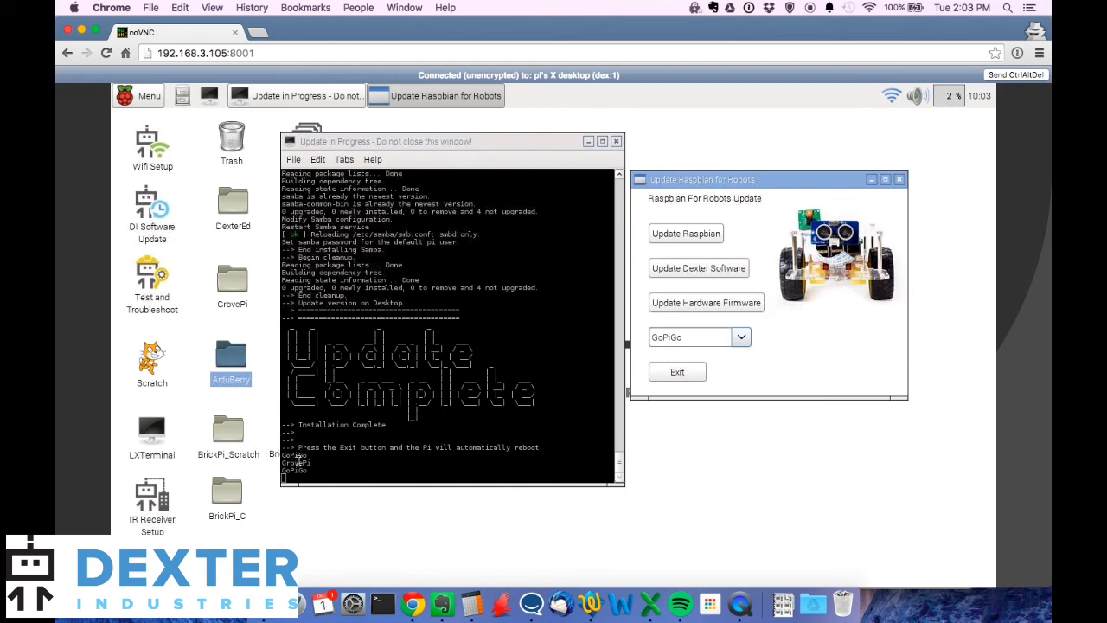
mouse_move(268, 464)
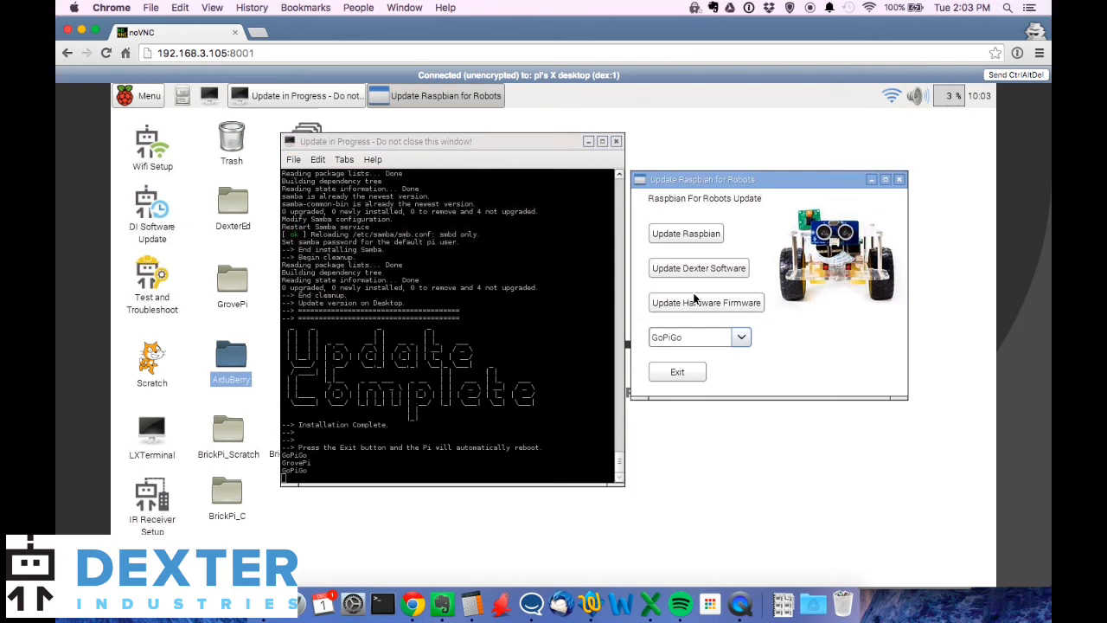
mouse_move(740, 320)
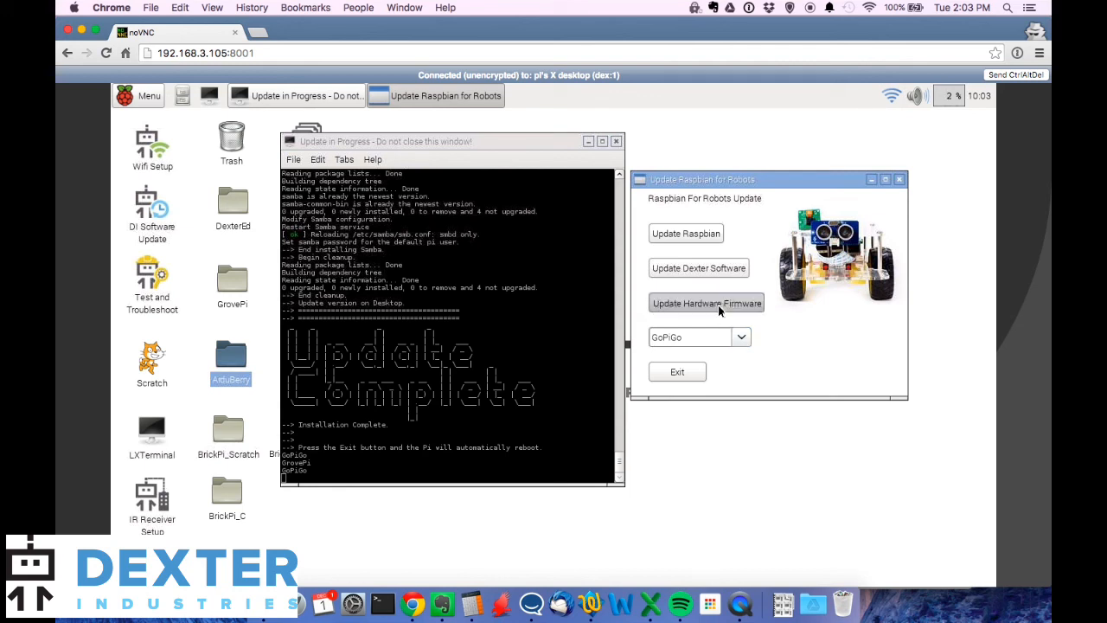
Run Update Hardware Firmware, OK-ing the confirmation, Disconnect Motors and Begin dialogs.
left_click(707, 303)
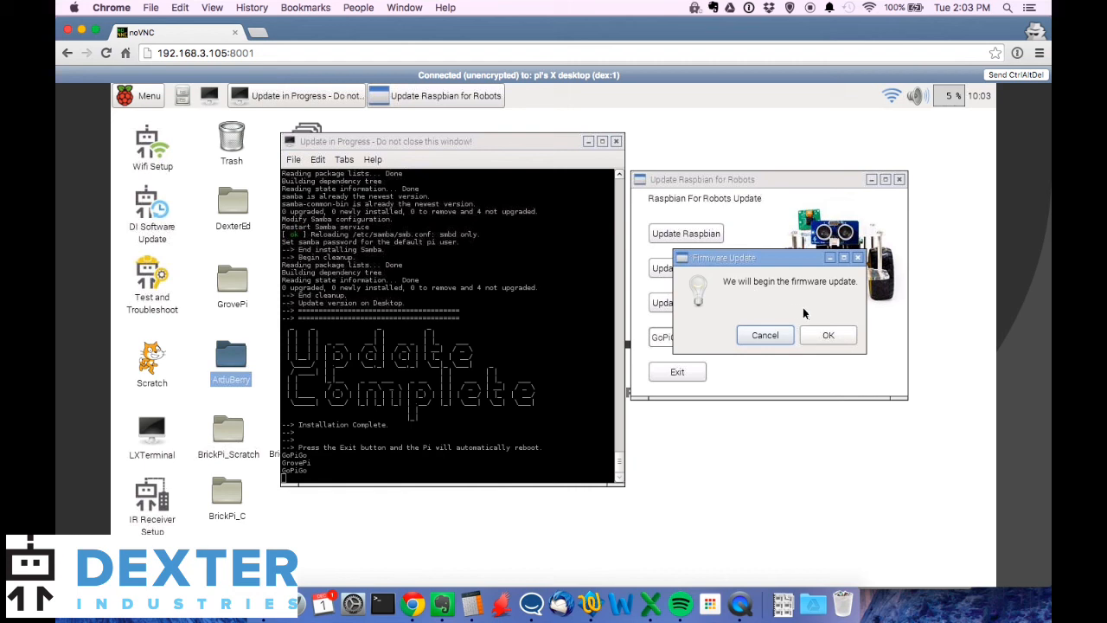
mouse_move(818, 326)
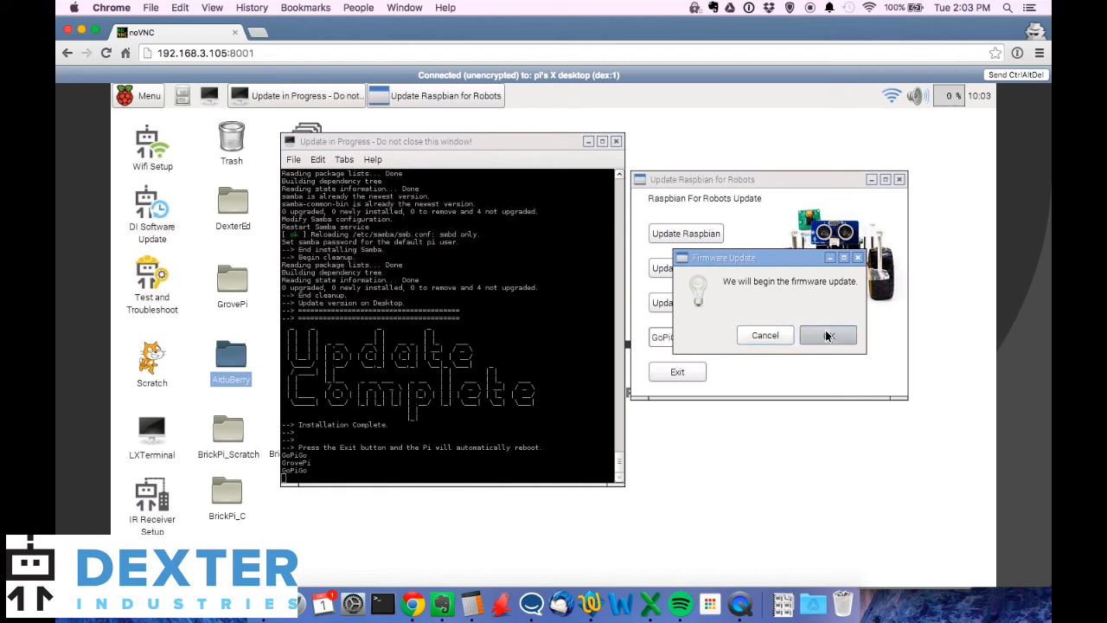
left_click(826, 335)
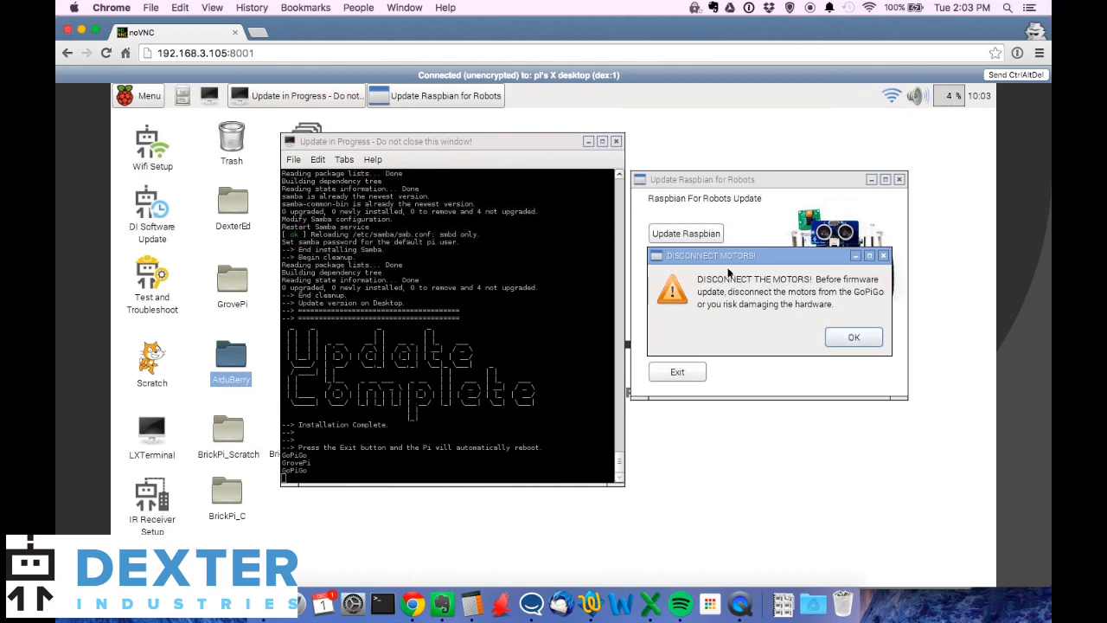
mouse_move(826, 322)
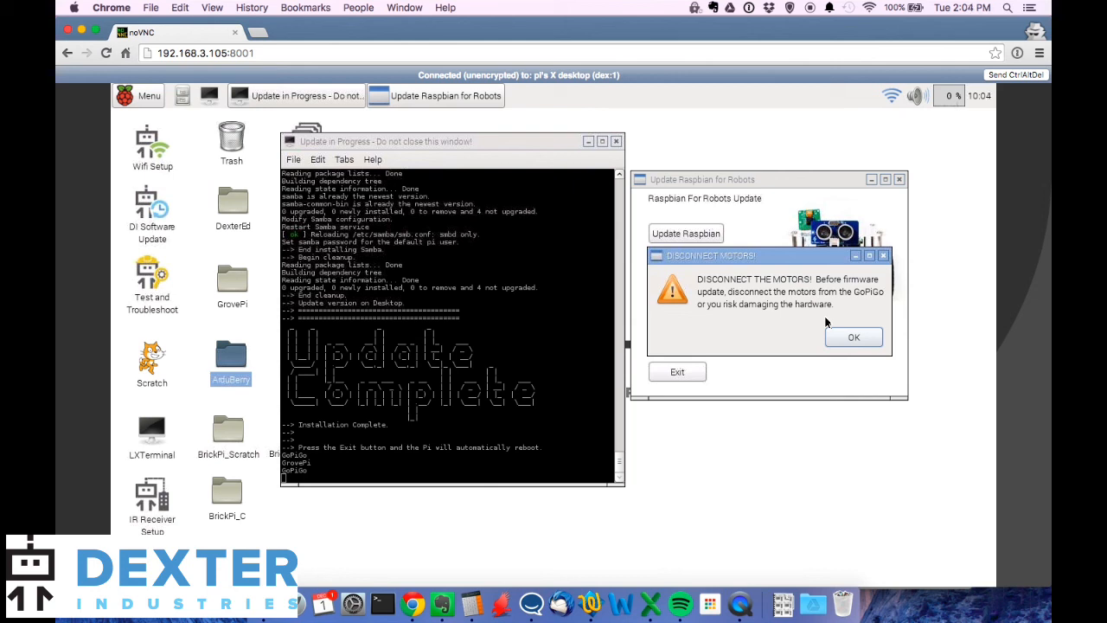
mouse_move(853, 337)
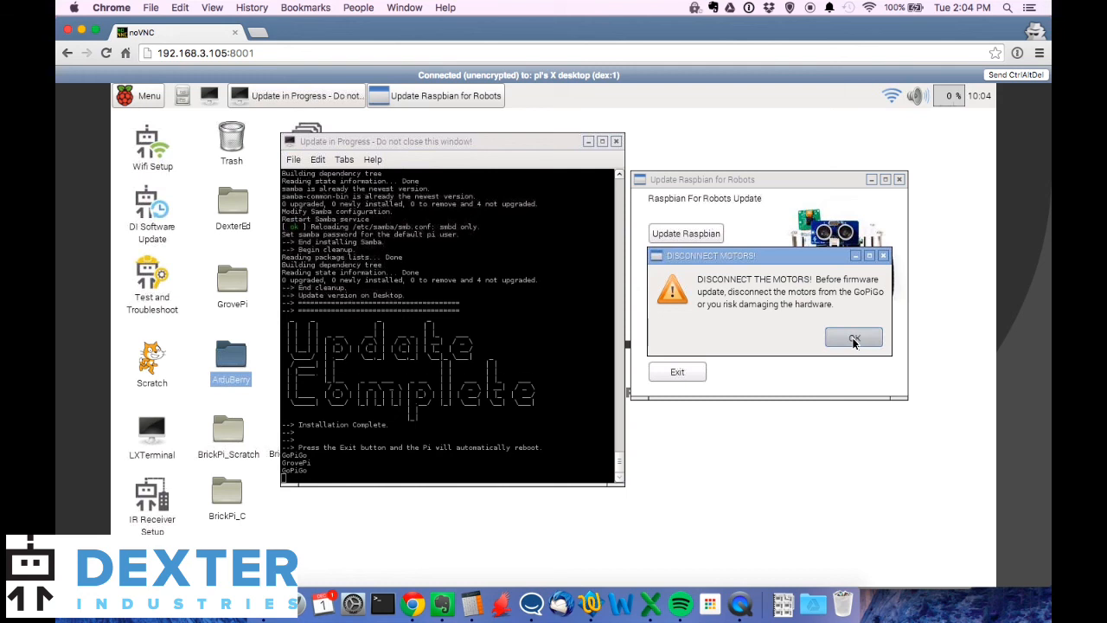
left_click(853, 337)
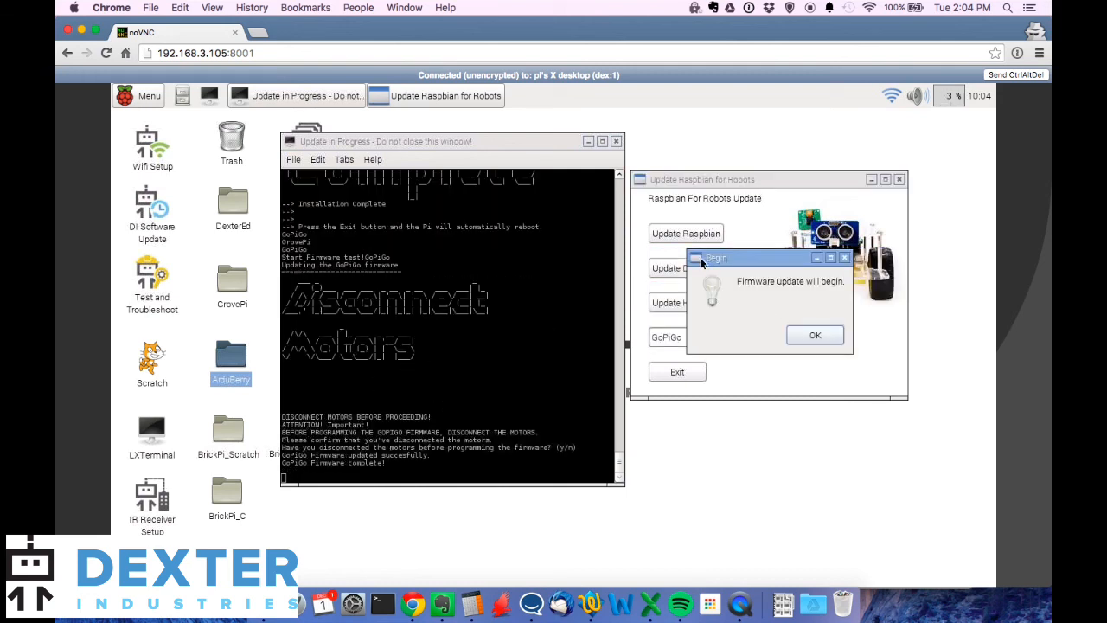
mouse_move(353, 502)
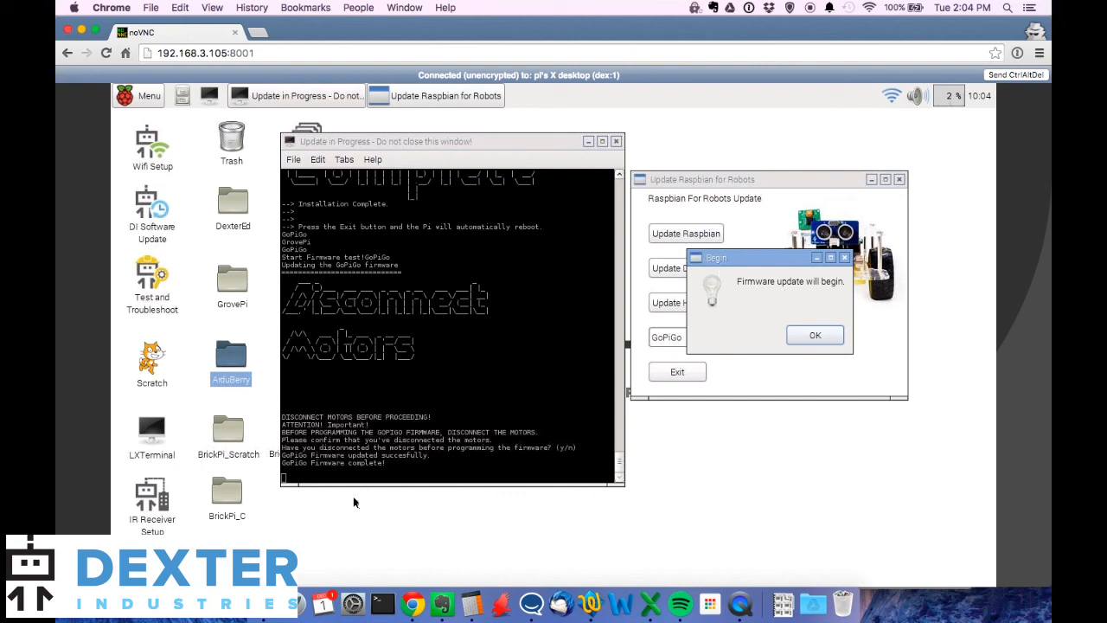
mouse_move(346, 439)
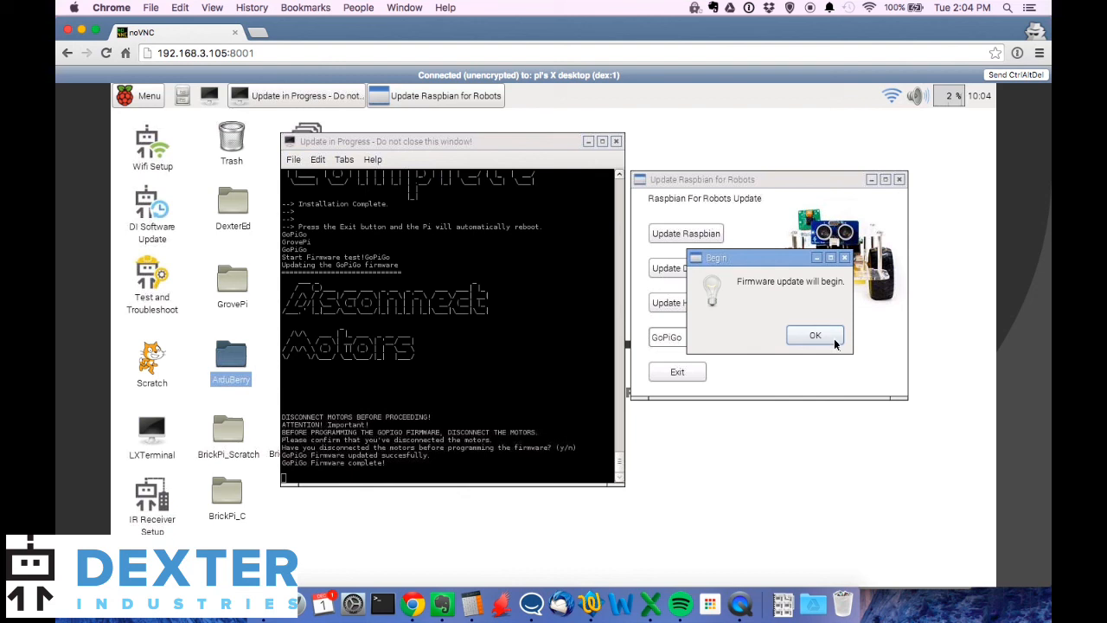
left_click(814, 335)
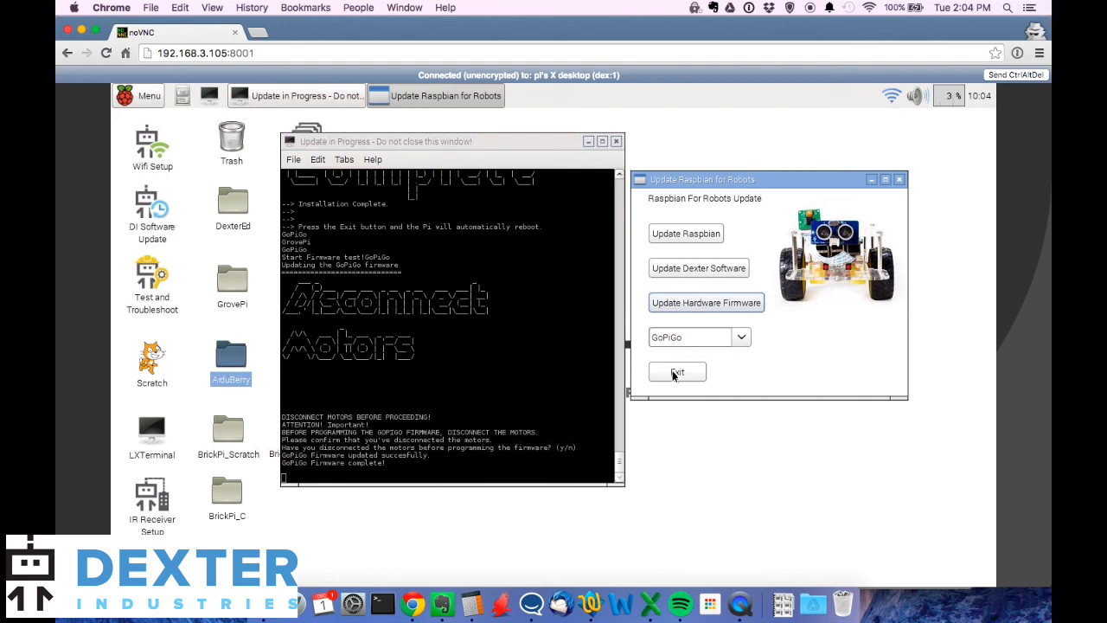
Exit the updater and confirm the restart alert so the Pi reboots.
left_click(677, 371)
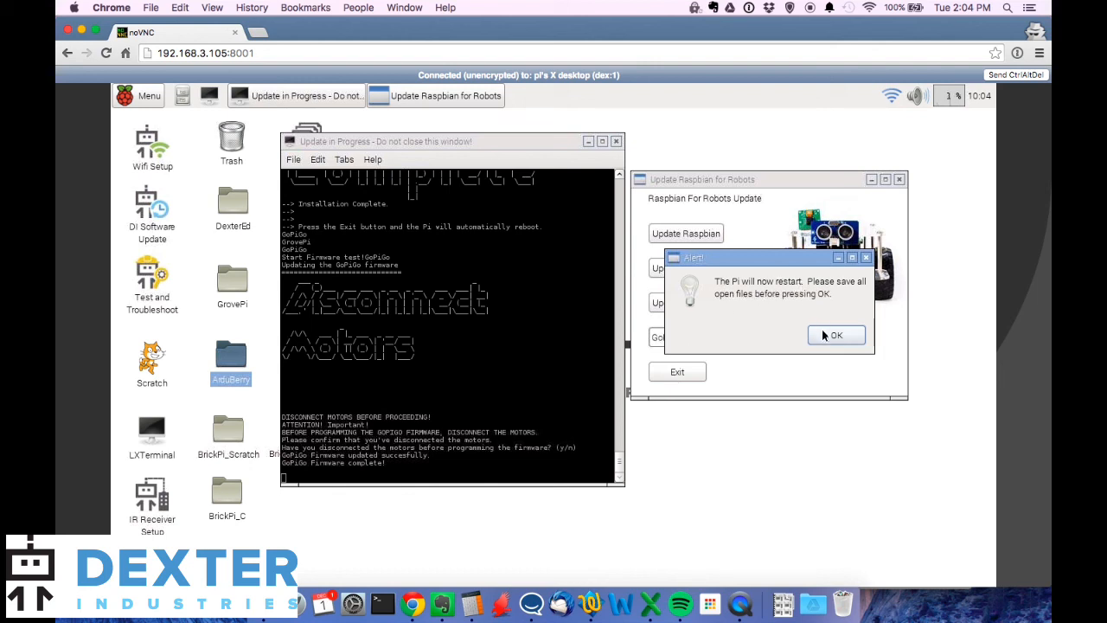
left_click(836, 335)
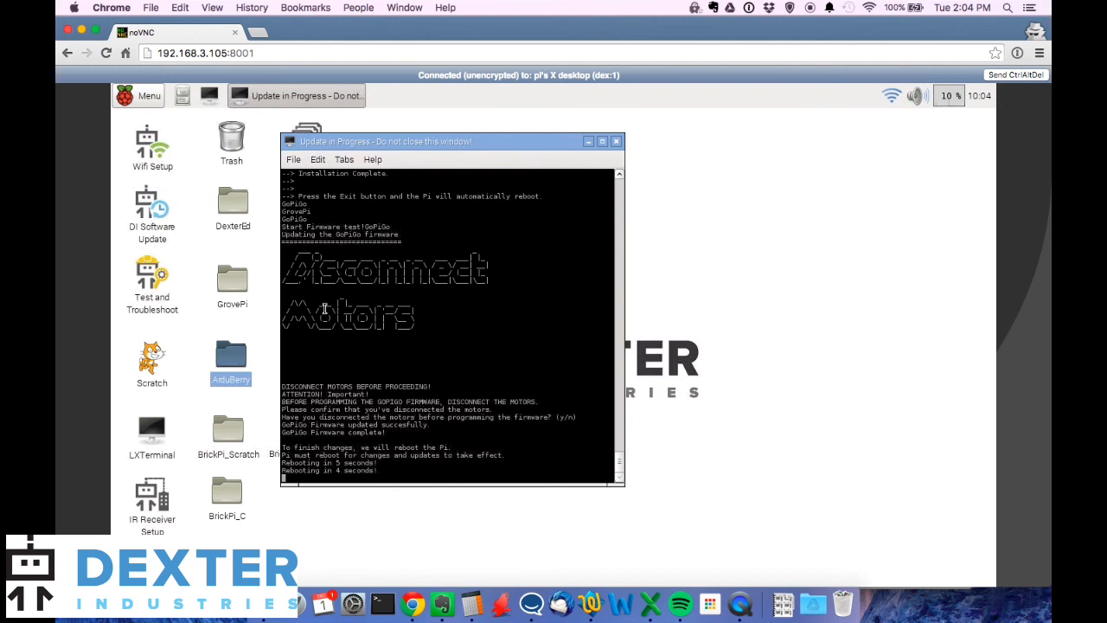